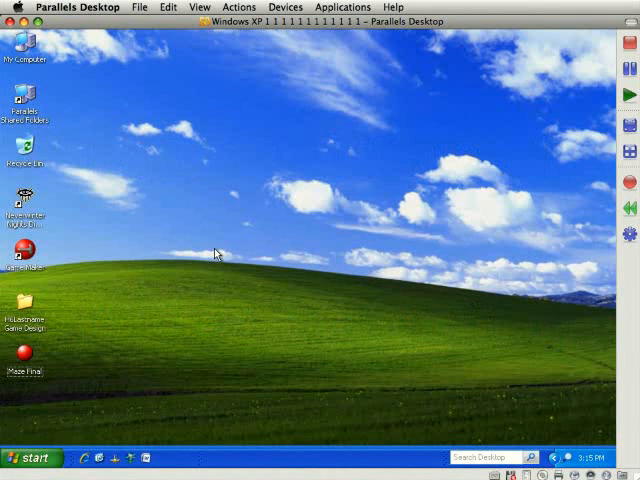
Run the finished Maze Final game briefly, quit it, and select the maze game tutorial item in Templates.
left_click(24, 352)
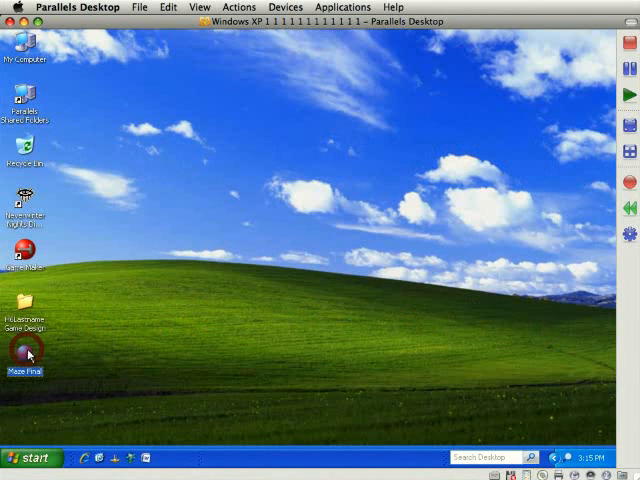
double_click(24, 348)
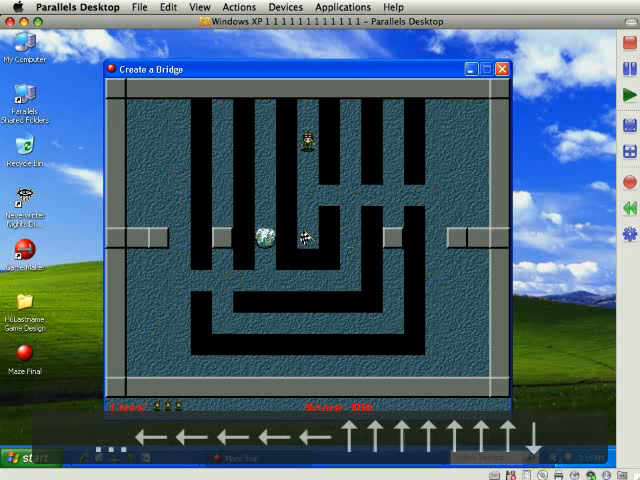
key("Down")
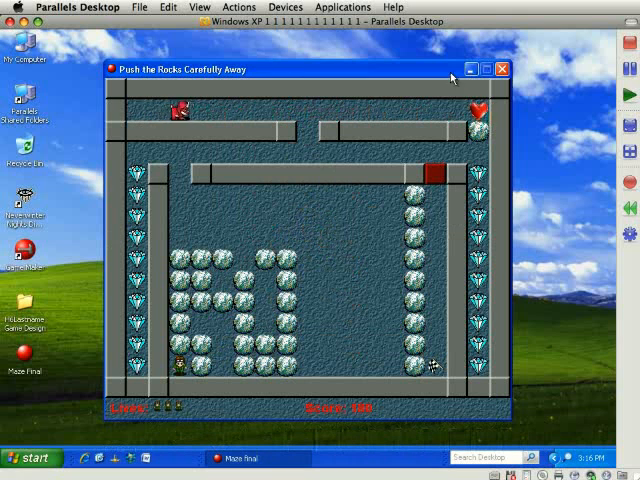
left_click(502, 68)
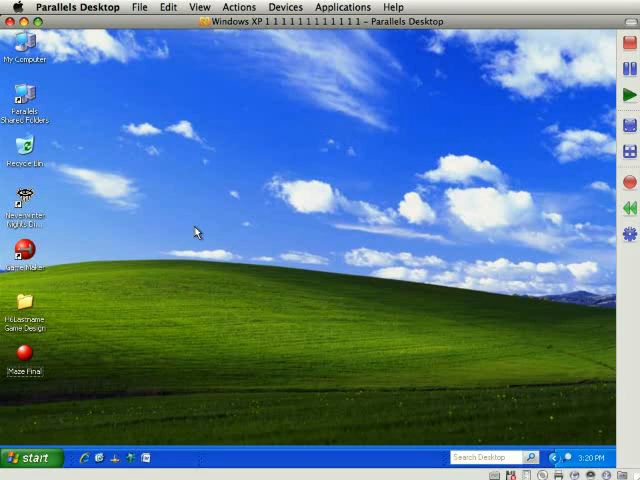
mouse_move(196, 228)
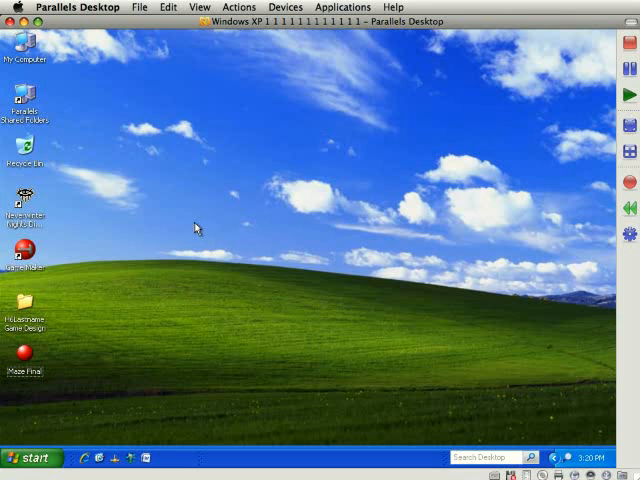
mouse_move(194, 224)
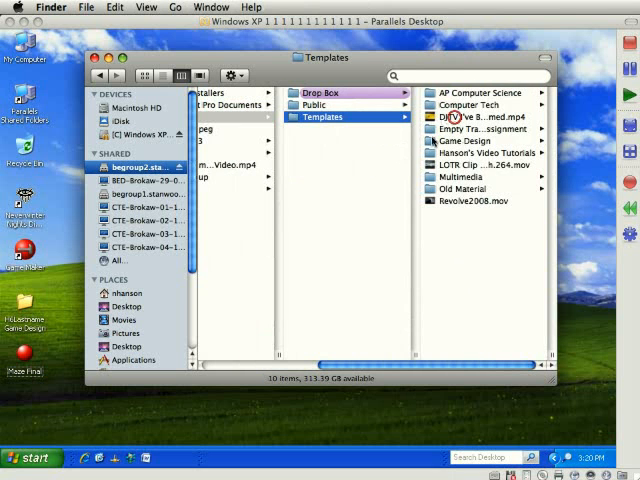
left_click(468, 140)
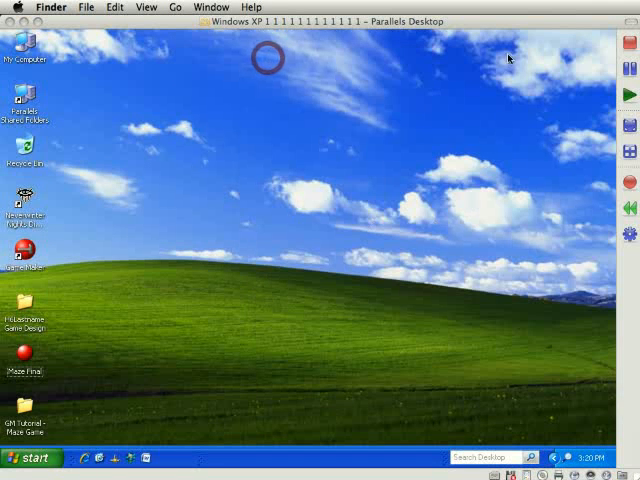
mouse_move(316, 166)
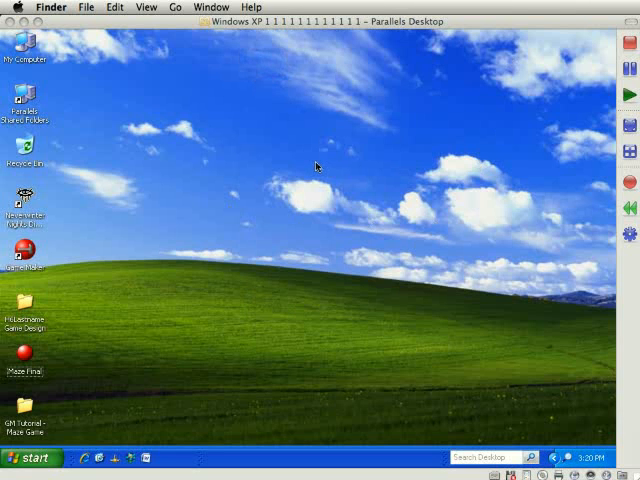
mouse_move(214, 314)
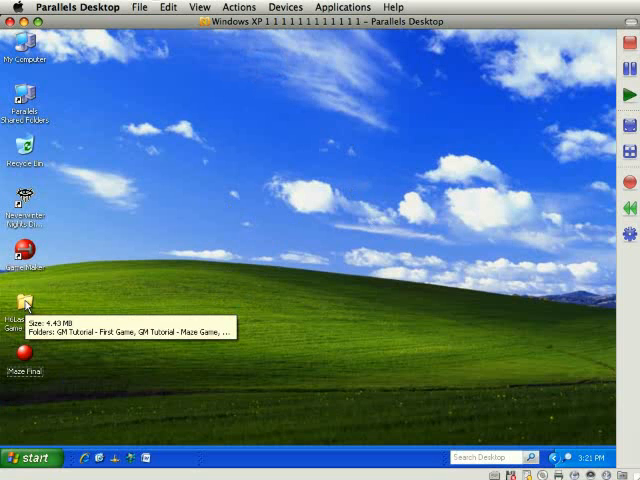
mouse_move(56, 312)
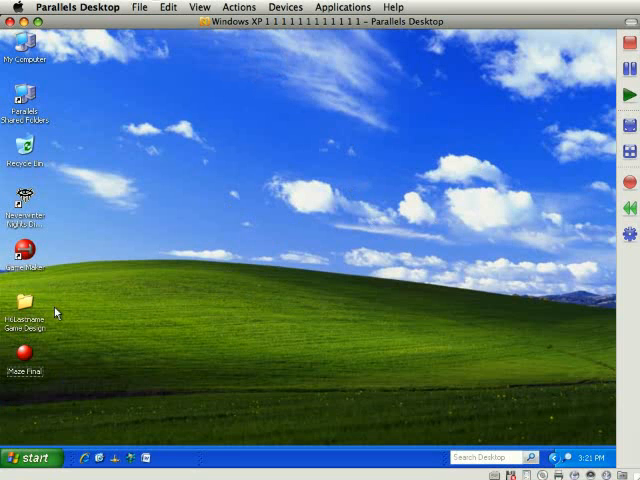
Open the game design folder and select the GM Tutorial - Maze Game folder inside it.
double_click(24, 304)
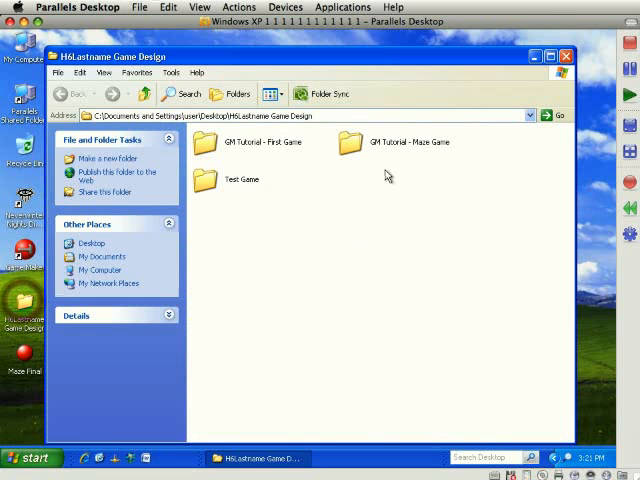
left_click(248, 142)
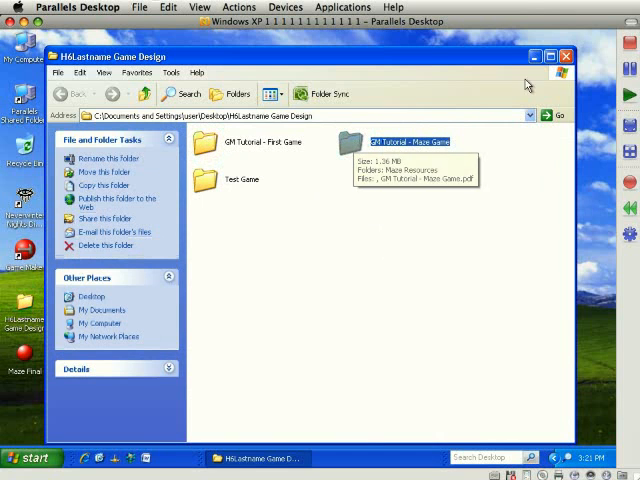
left_click(564, 56)
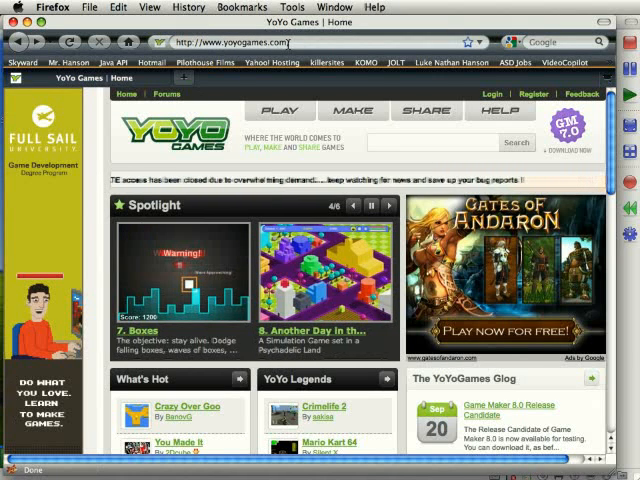
Go to the Make section of yoyogames.com and view the official Tutorials list.
left_click(352, 110)
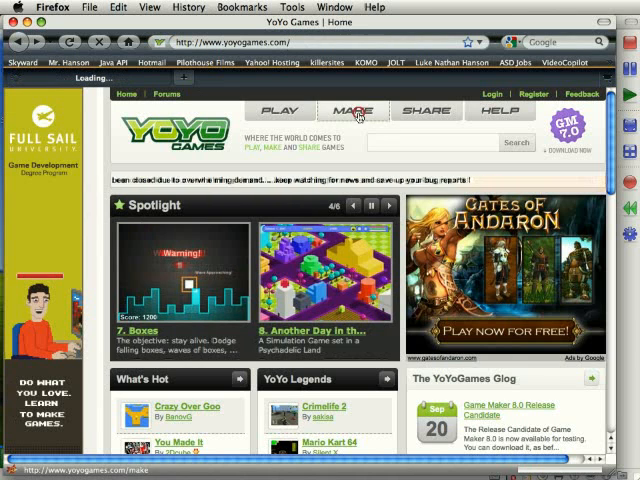
left_click(354, 110)
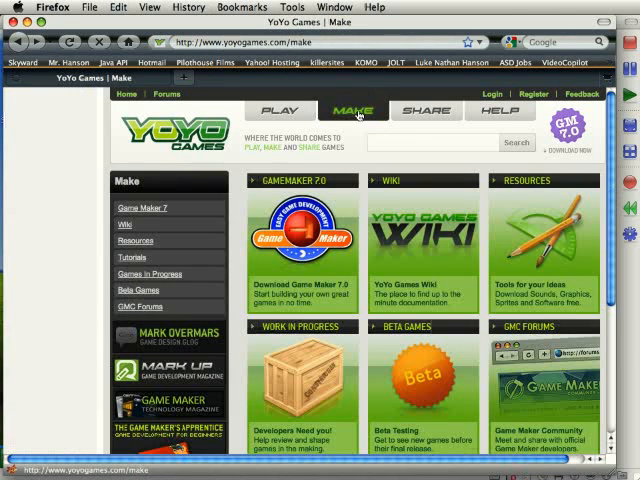
mouse_move(132, 258)
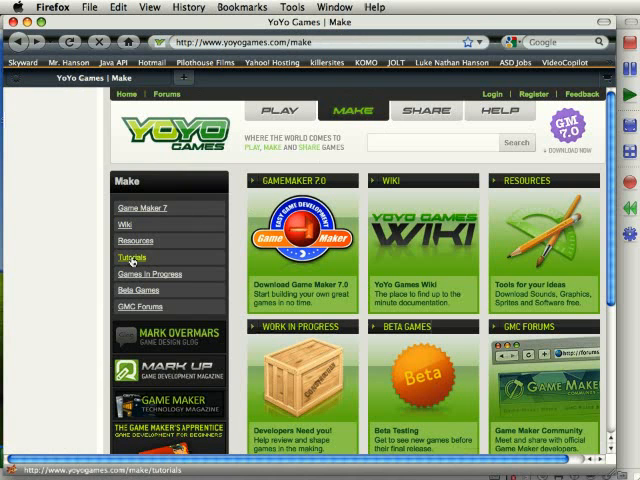
left_click(132, 258)
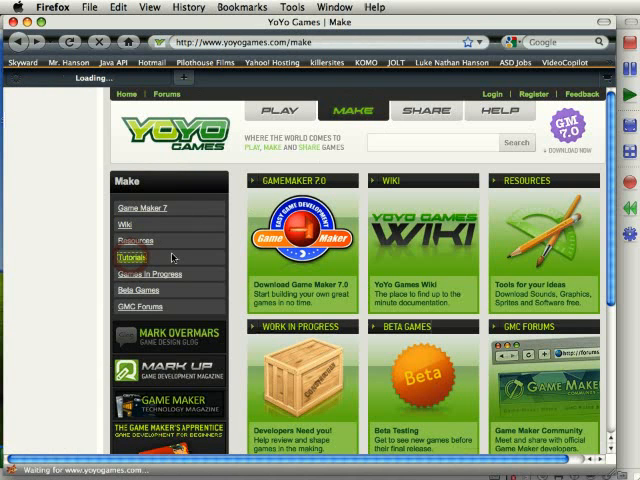
left_click(132, 256)
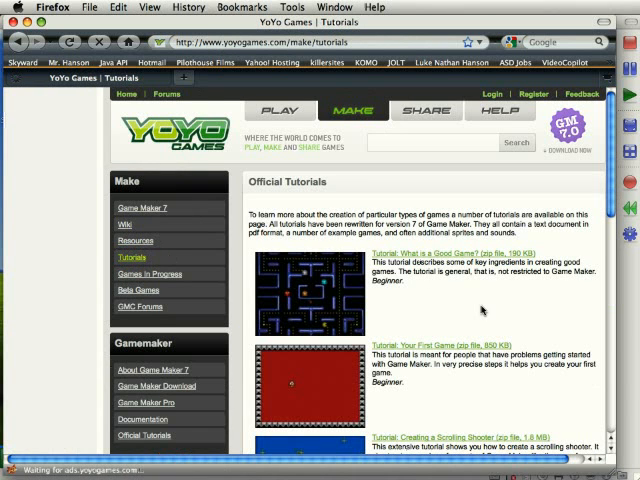
scroll("down", 3)
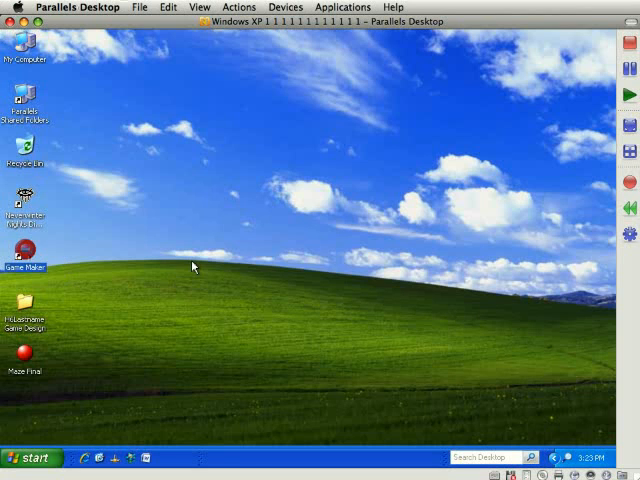
Launch Game Maker and save the new game inside GM Tutorial - Maze Game with the typed file name 'H6' then 'LastnameMaz'.
double_click(24, 246)
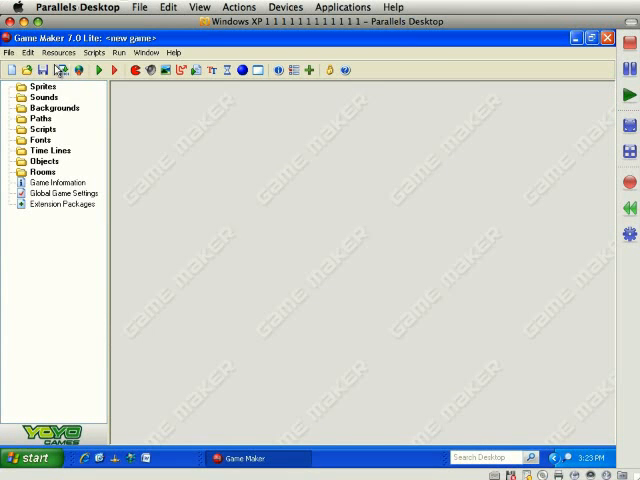
left_click(8, 52)
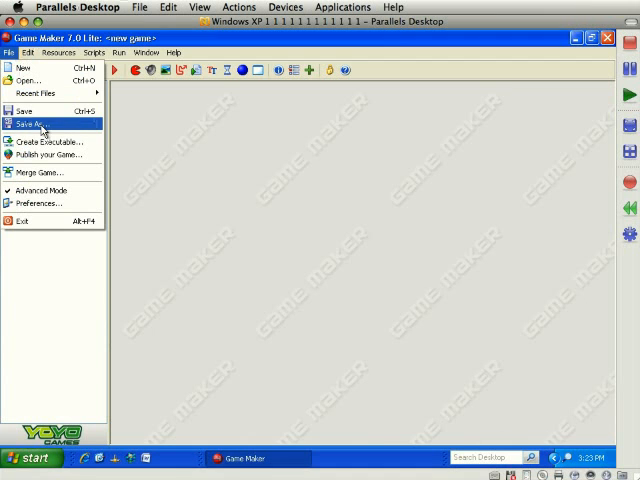
mouse_move(48, 126)
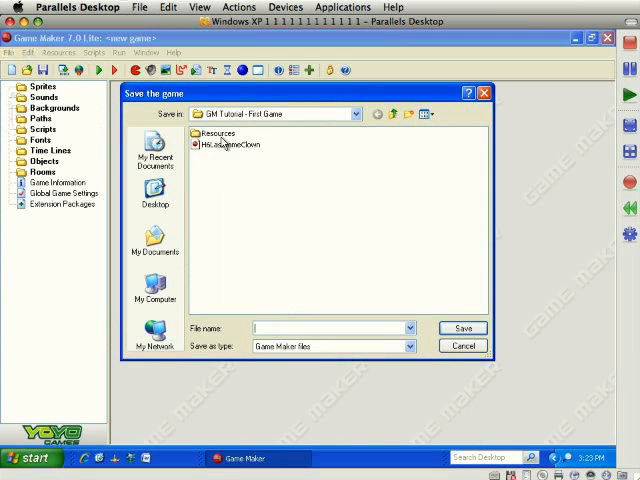
left_click(154, 200)
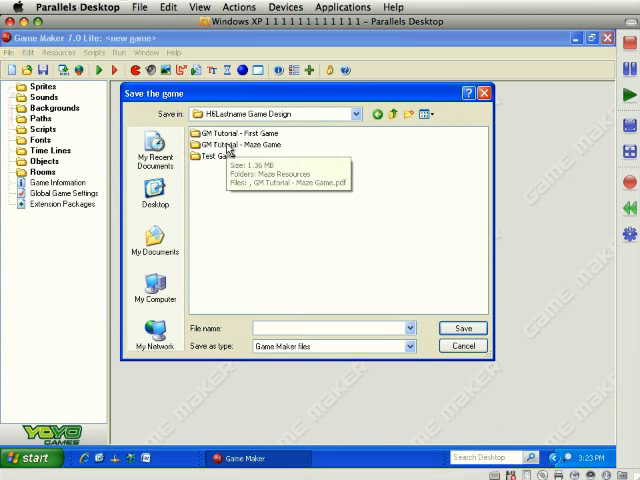
double_click(244, 148)
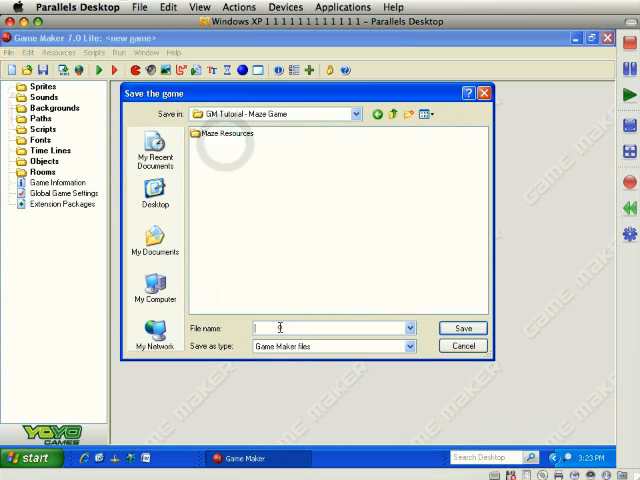
type("H6")
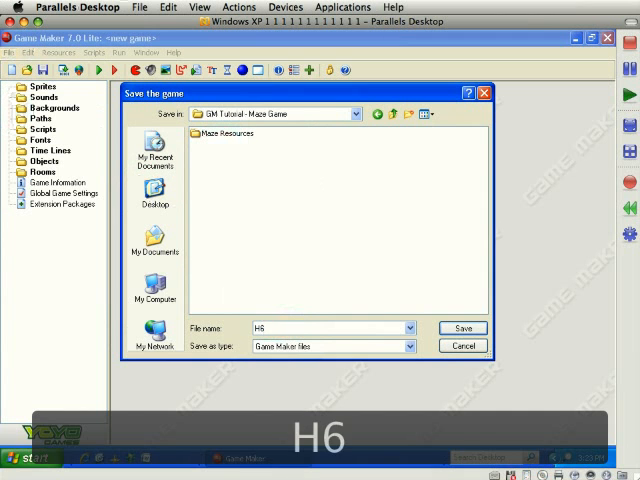
type("LastnameMaz")
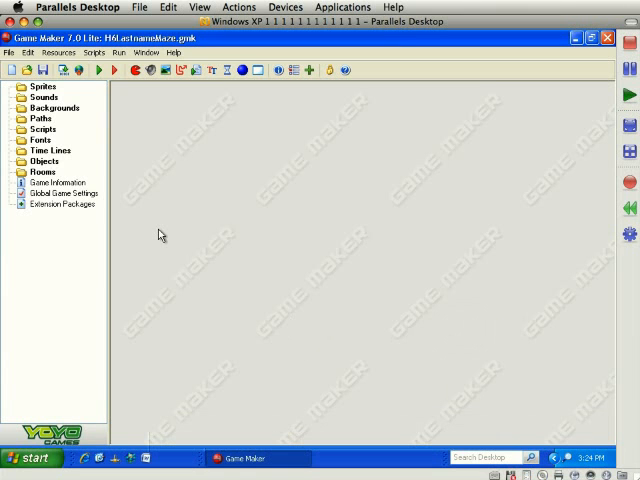
mouse_move(150, 84)
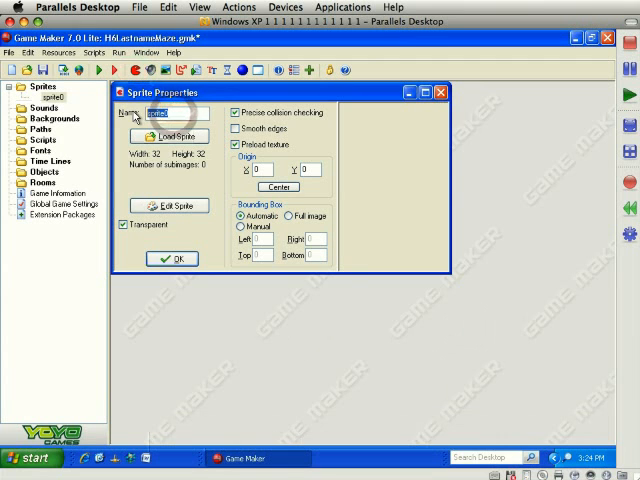
Name the sprite spr_person and browse the sprite loader to the Maze Resources folder.
type("spr_")
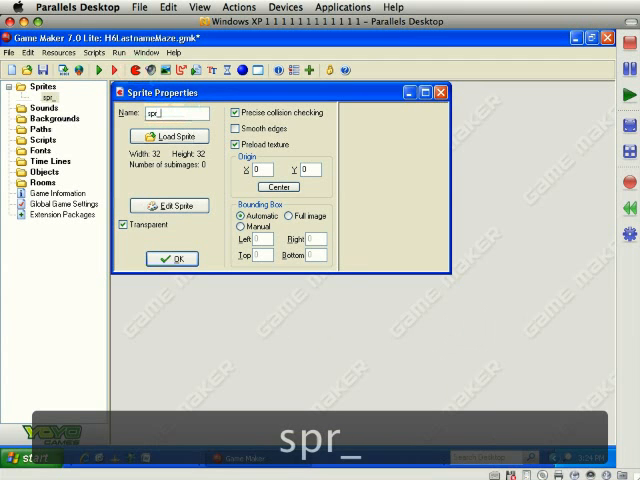
type("person")
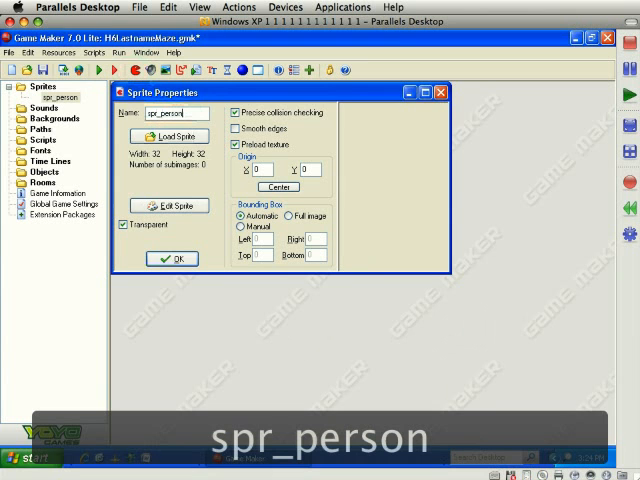
left_click(172, 136)
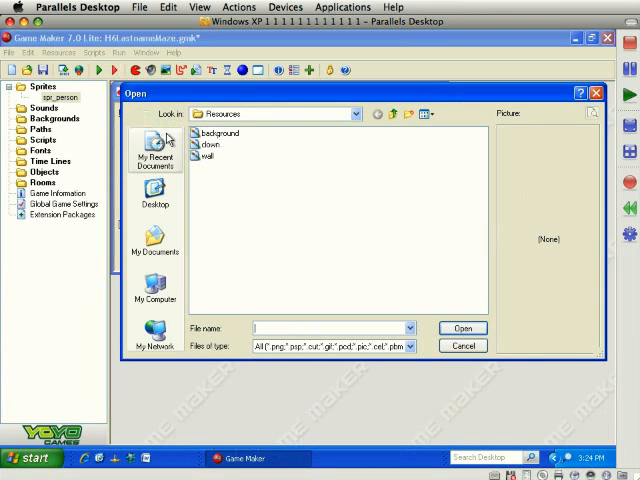
left_click(154, 196)
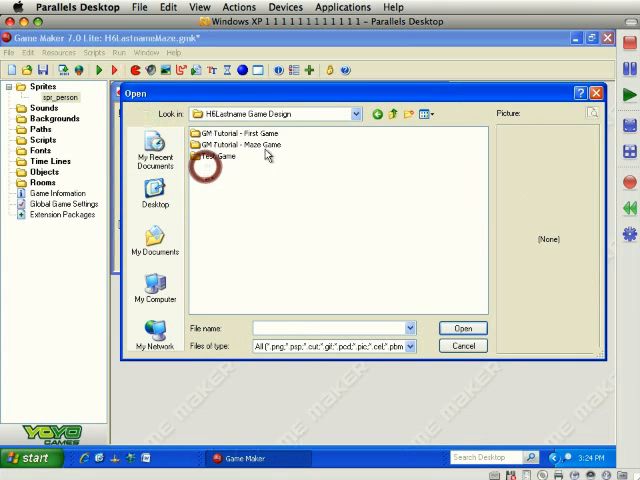
double_click(236, 132)
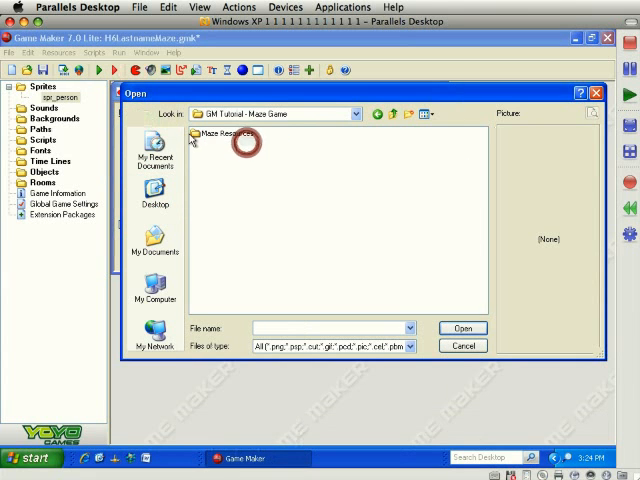
double_click(218, 136)
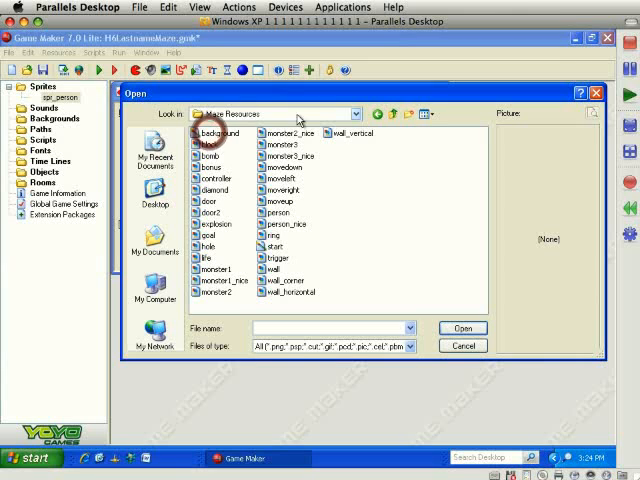
mouse_move(344, 218)
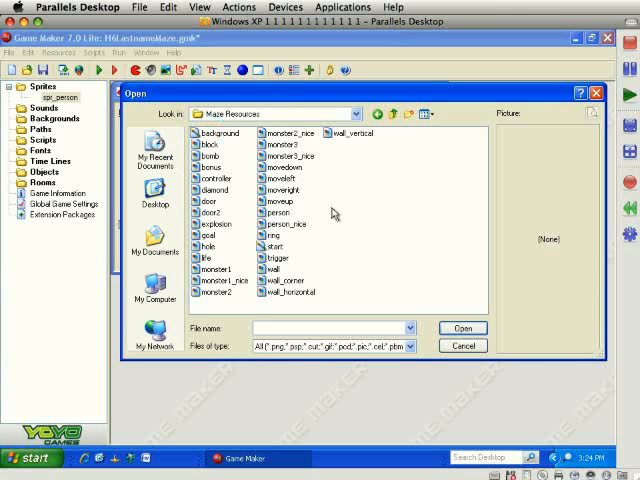
Preview person and person_nice, then load the plain person image into spr_person.
left_click(280, 224)
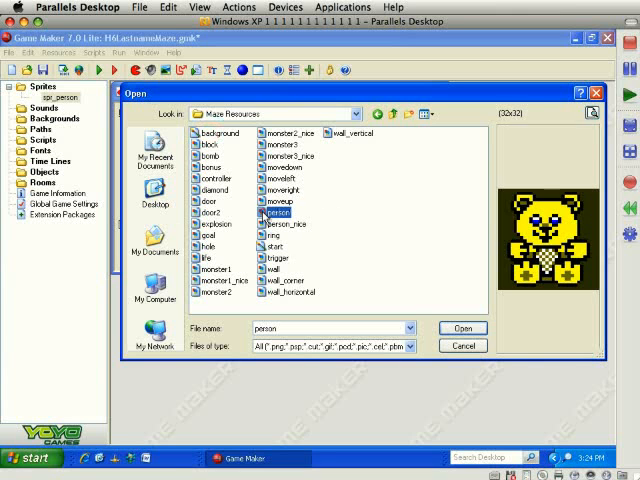
mouse_move(378, 218)
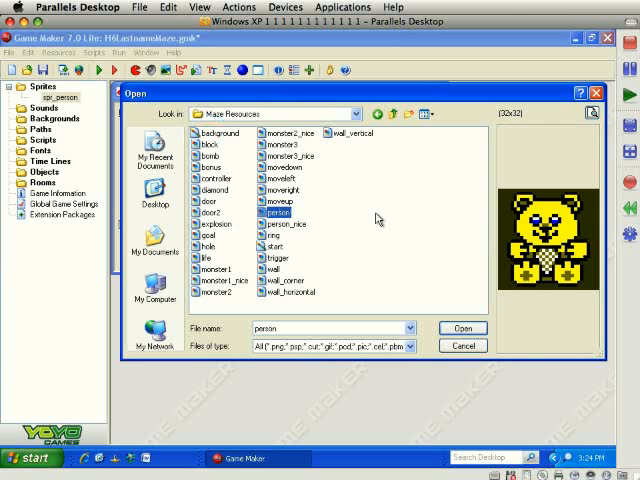
left_click(284, 224)
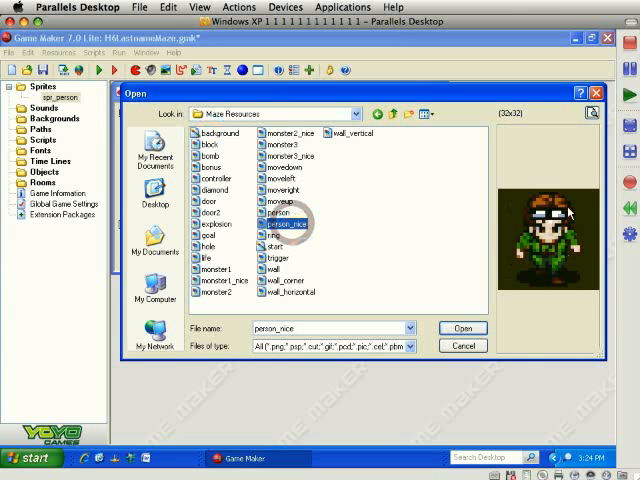
left_click(284, 224)
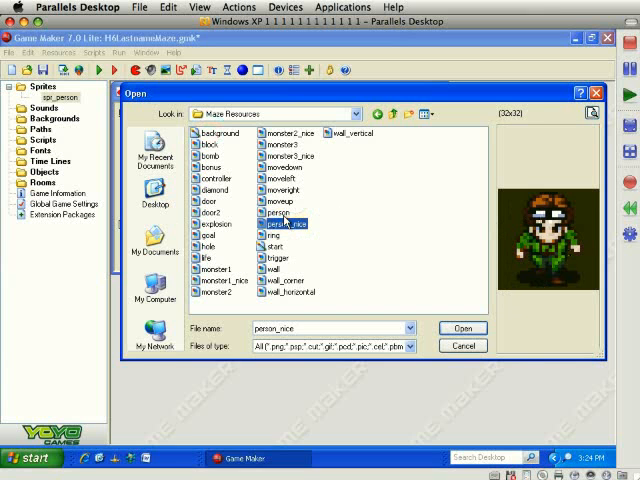
left_click(280, 212)
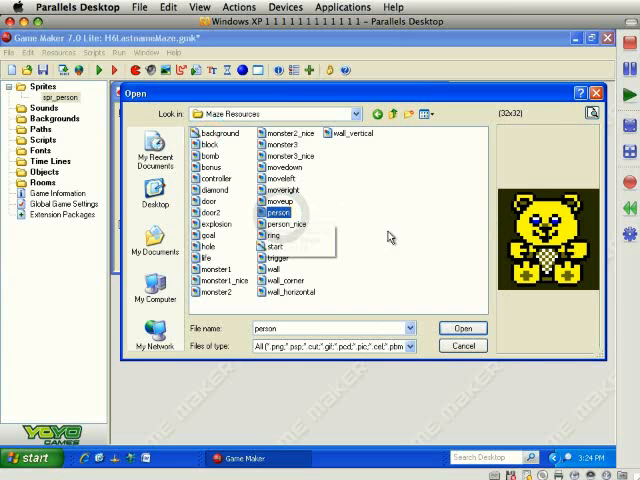
left_click(462, 328)
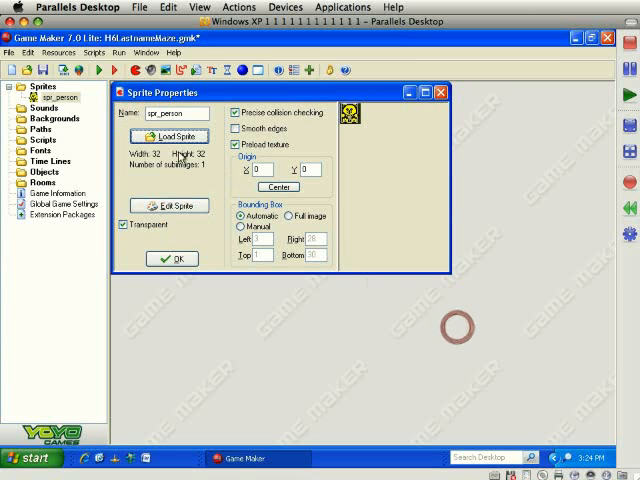
mouse_move(136, 192)
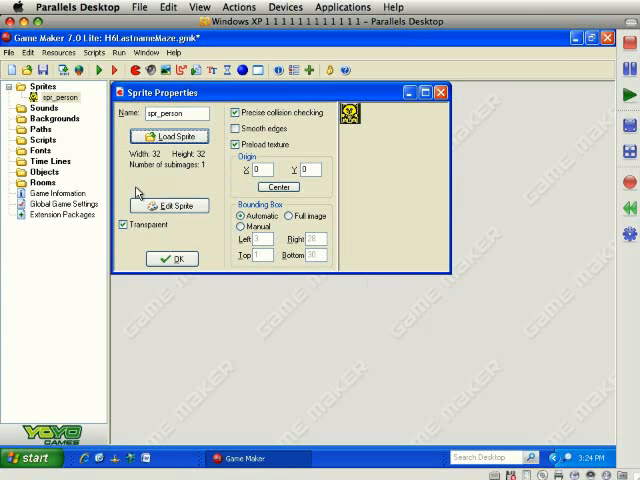
mouse_move(152, 232)
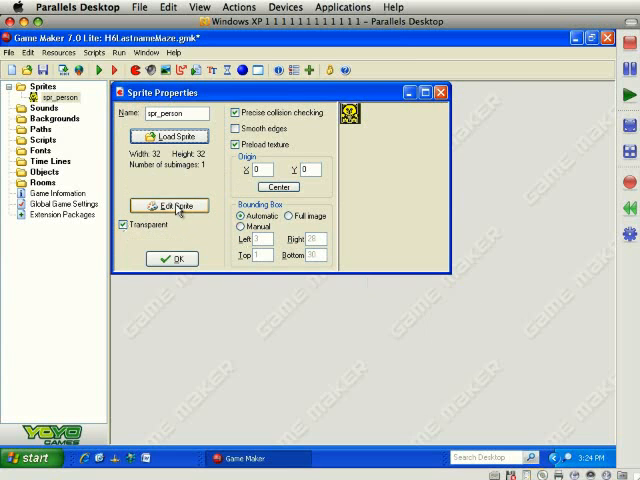
left_click(172, 206)
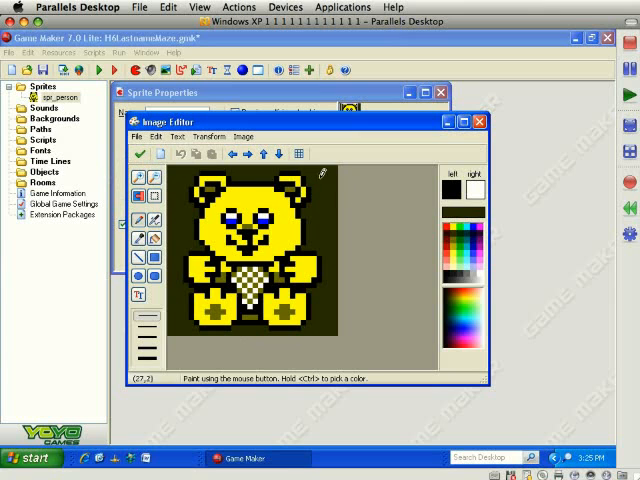
mouse_move(172, 330)
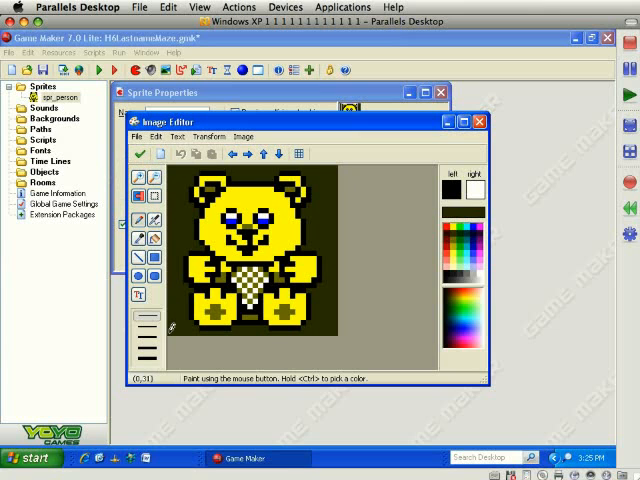
mouse_move(168, 338)
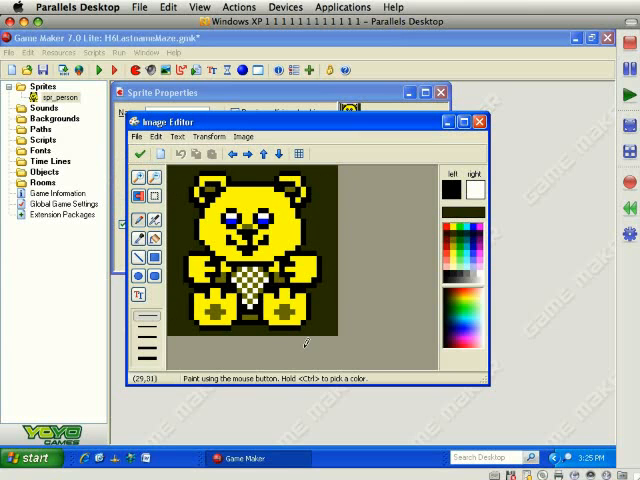
mouse_move(324, 204)
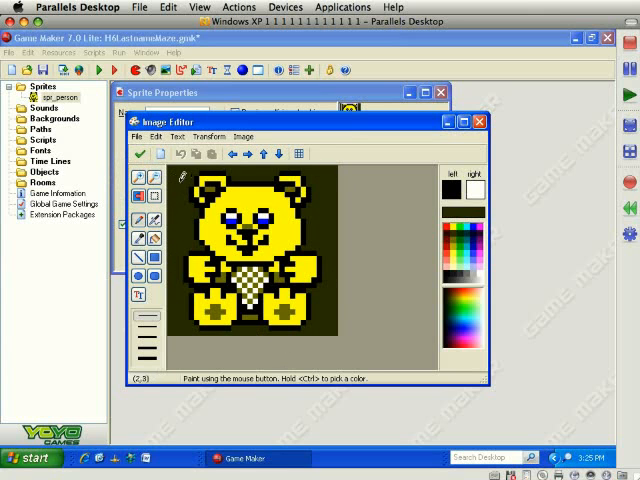
mouse_move(342, 236)
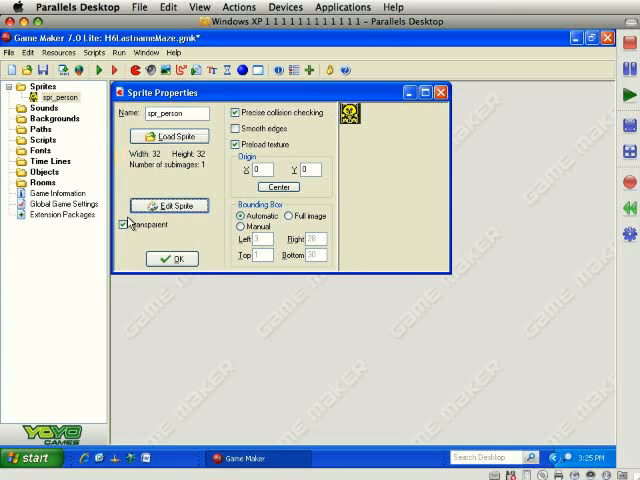
Close spr_person and create a new sprite spr_wall with the wall image loaded from Maze Resources.
left_click(172, 258)
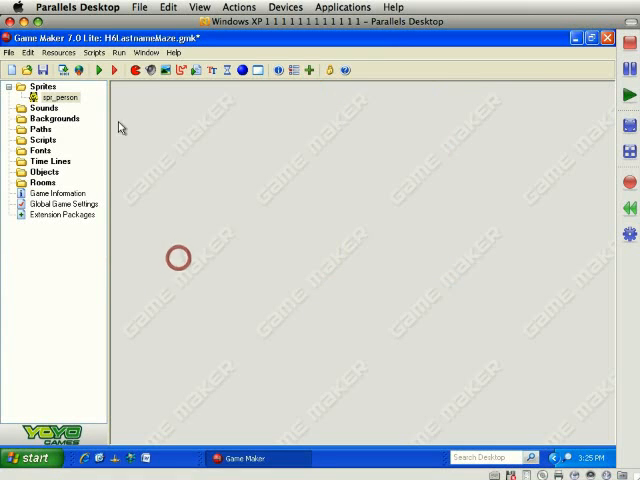
left_click(24, 70)
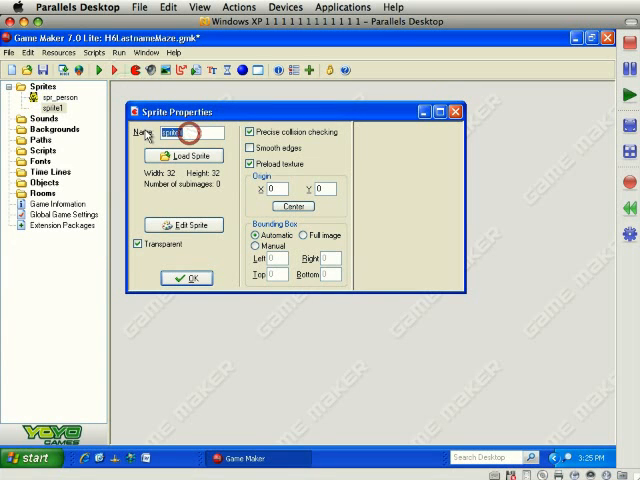
type("spr_wall")
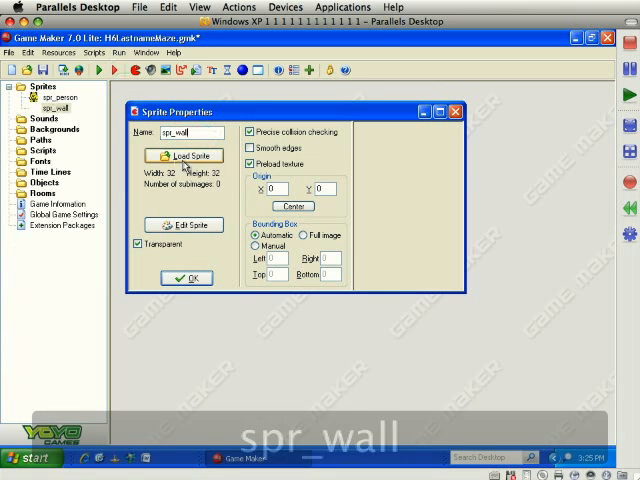
left_click(184, 156)
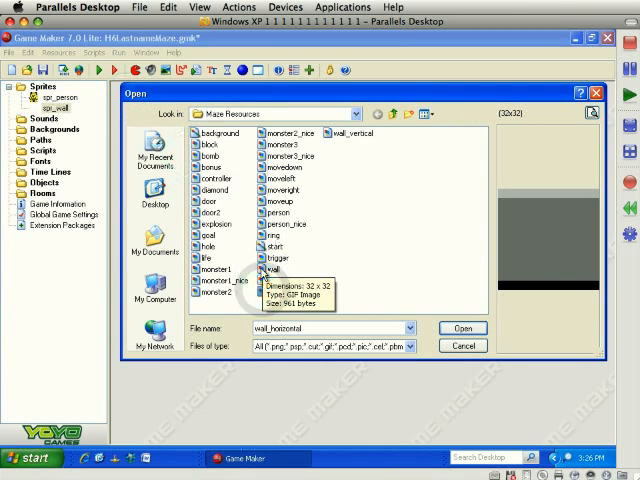
left_click(464, 328)
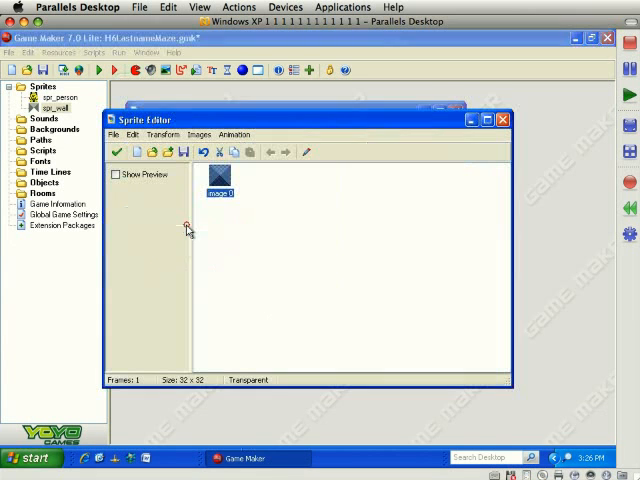
View the wall image in the Image Editor, then make spr_wall non-transparent and confirm it.
double_click(220, 178)
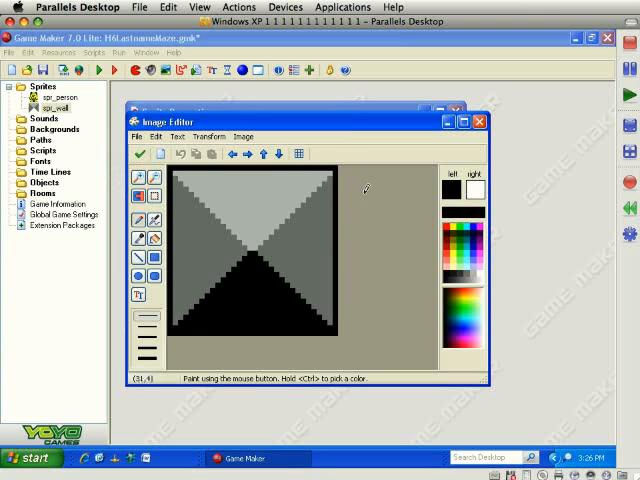
left_click(144, 152)
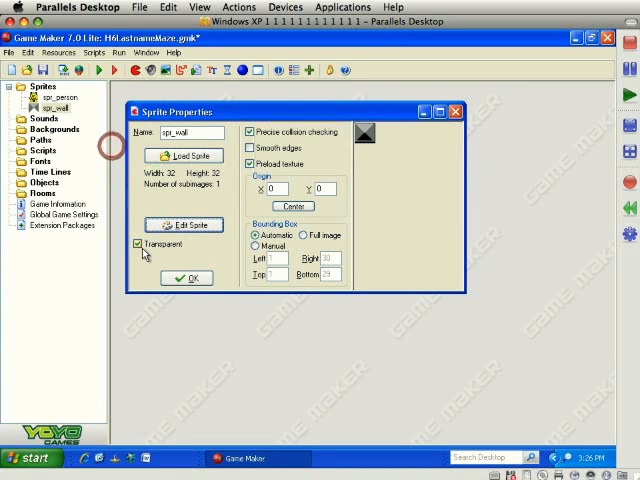
left_click(136, 244)
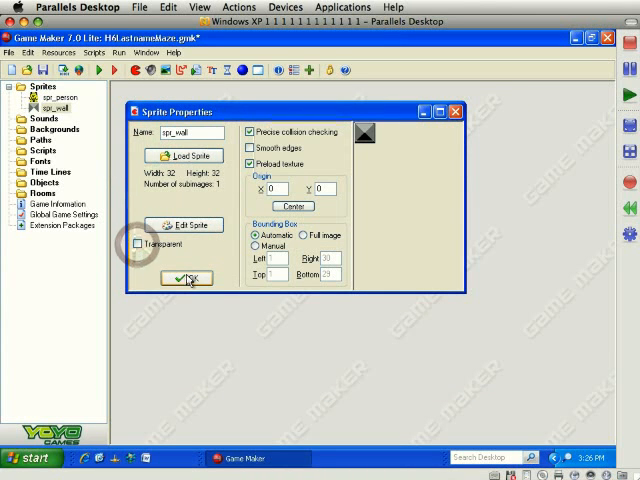
left_click(184, 278)
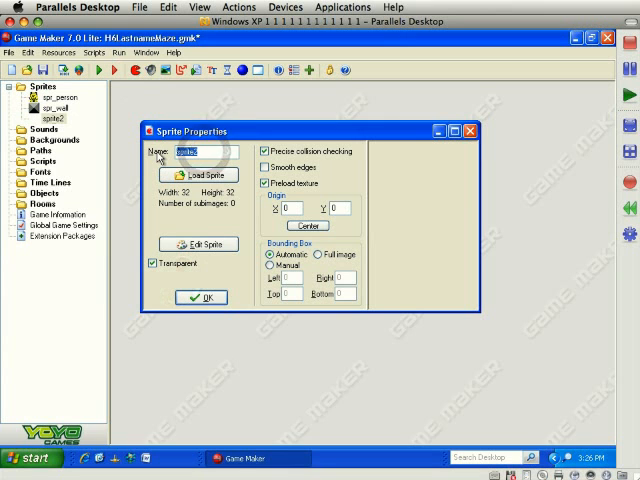
Name the sprite spr_goal, load the goal image, make it transparent and confirm.
type("spr_goal")
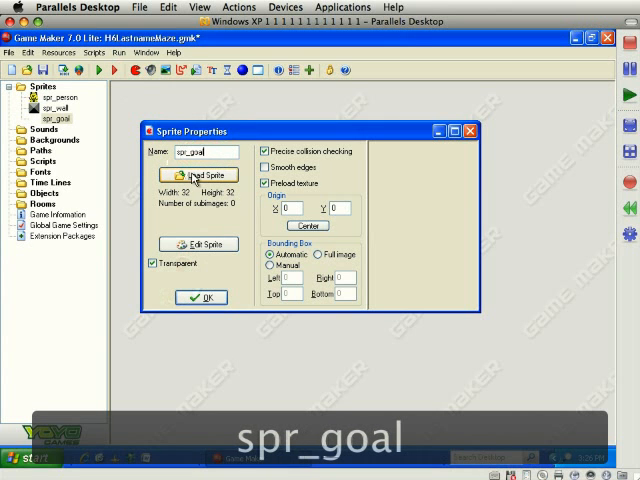
left_click(198, 176)
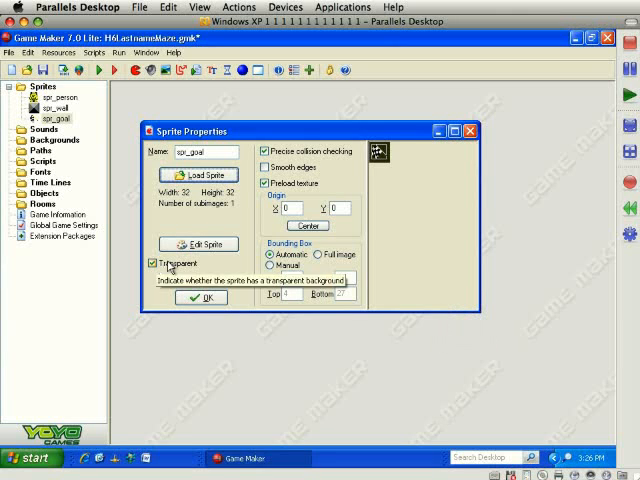
left_click(270, 264)
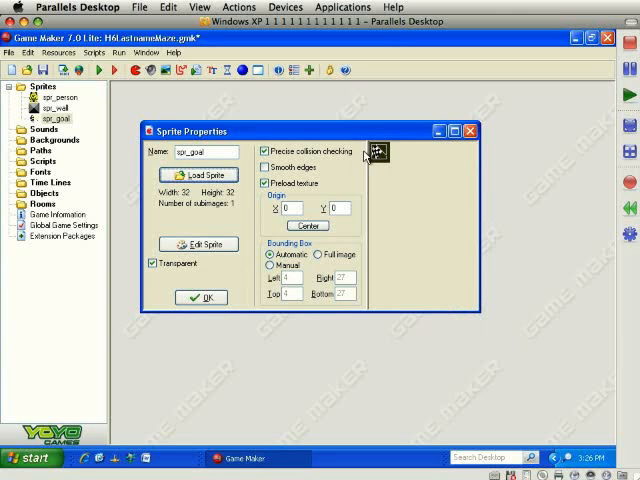
mouse_move(376, 160)
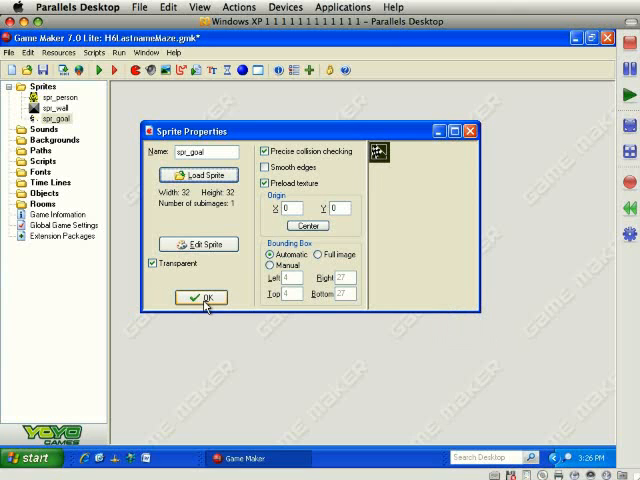
left_click(200, 296)
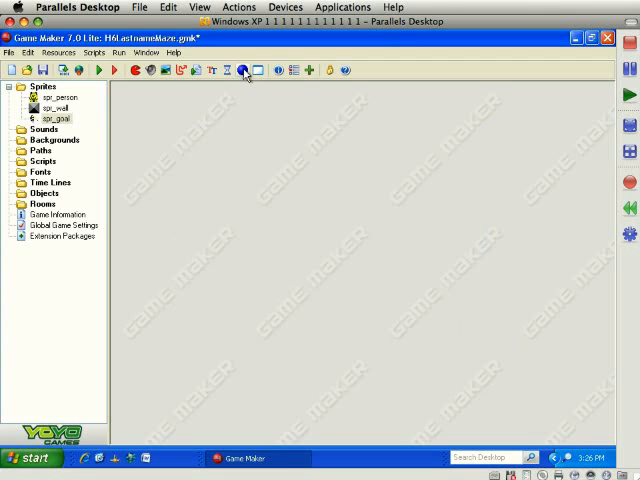
Create object obj_wall using spr_wall, mark it Solid and confirm.
left_click(244, 70)
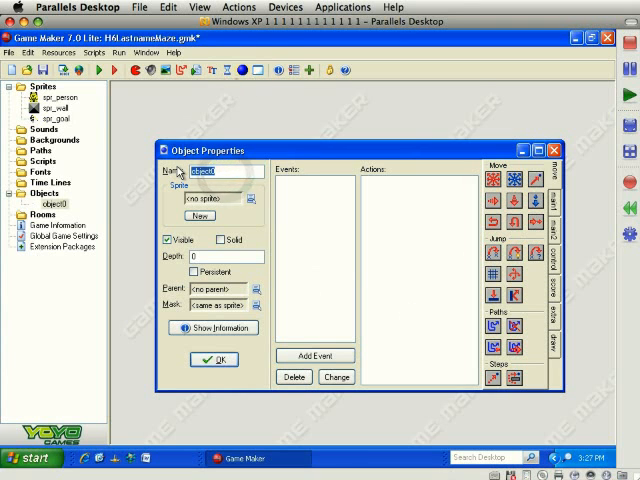
type("spr_")
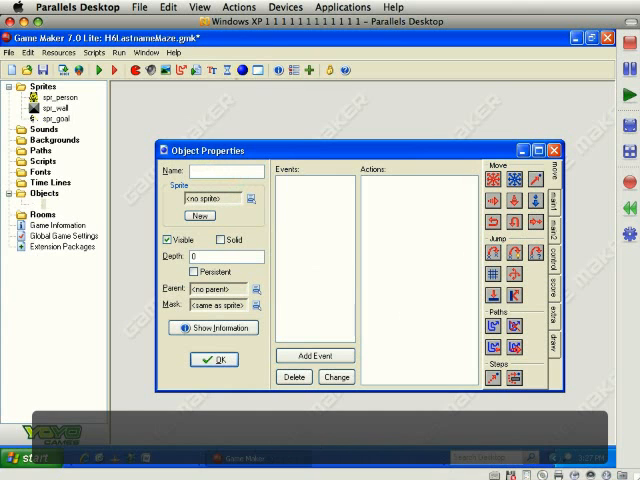
type("obj_wall")
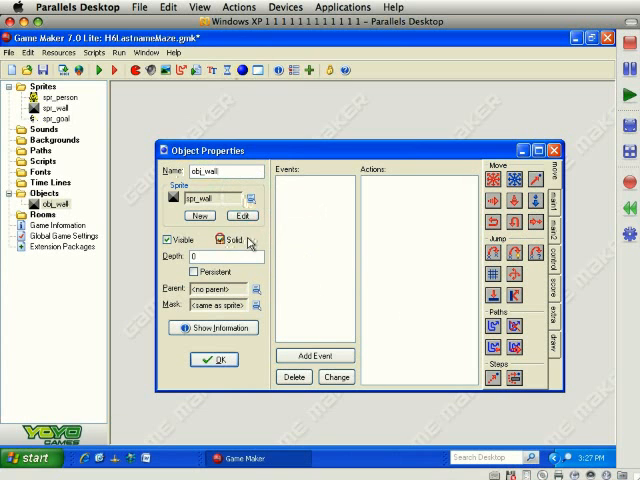
left_click(224, 244)
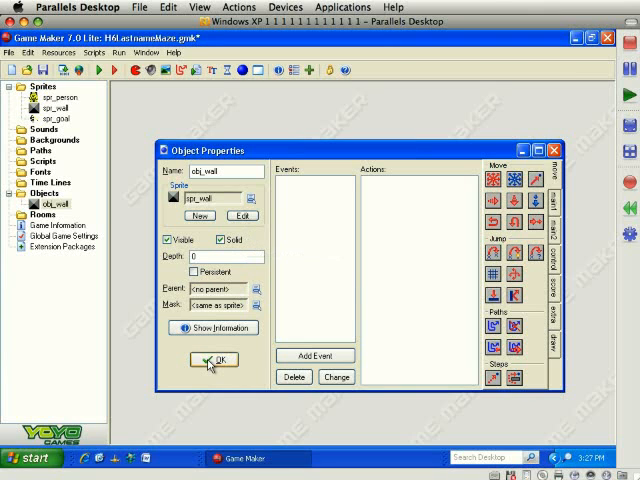
left_click(214, 360)
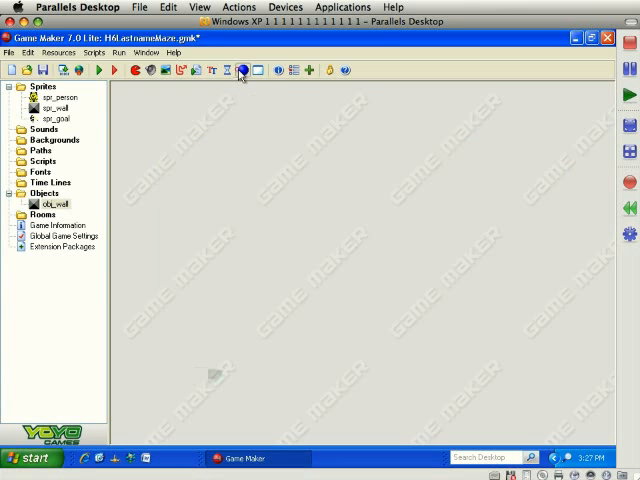
Create object obj_goal, assign spr_goal from the sprite list and confirm.
left_click(240, 70)
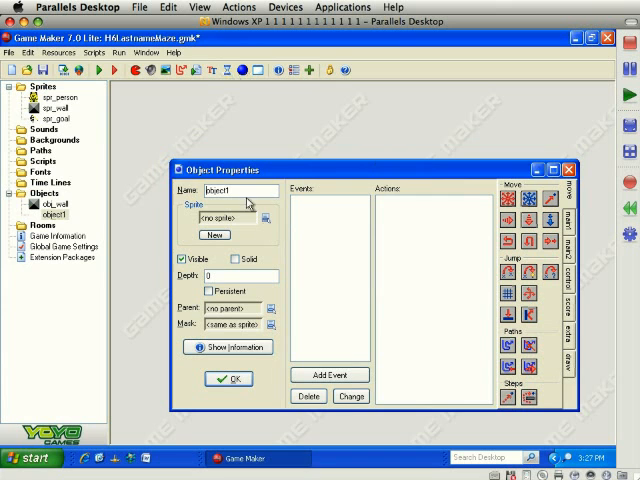
type("obj_goal")
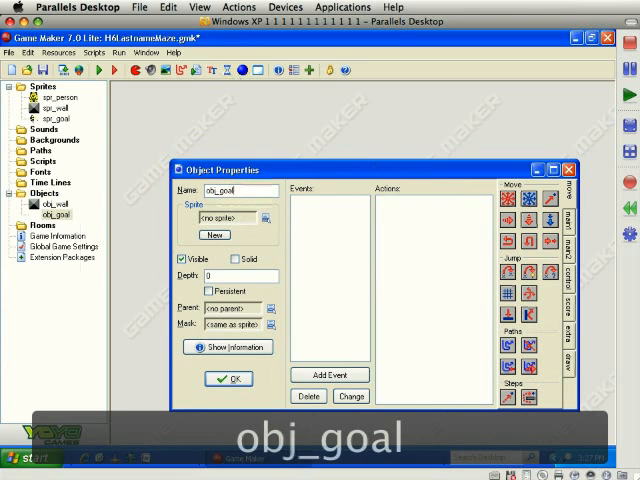
left_click(266, 216)
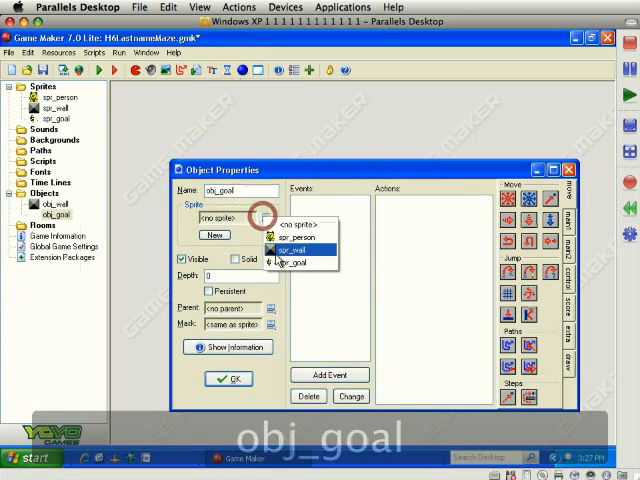
left_click(290, 264)
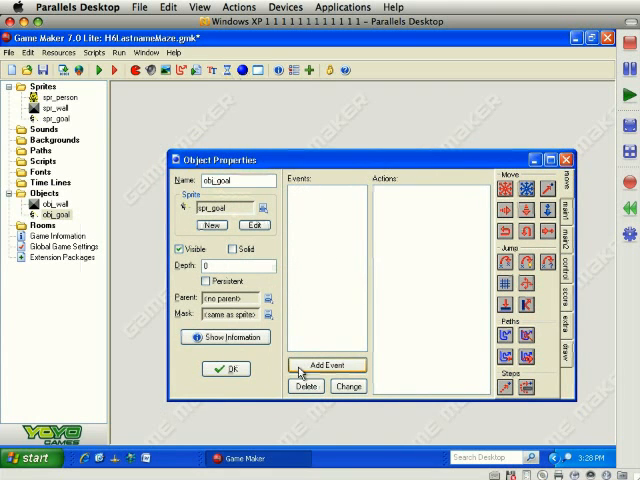
left_click(226, 368)
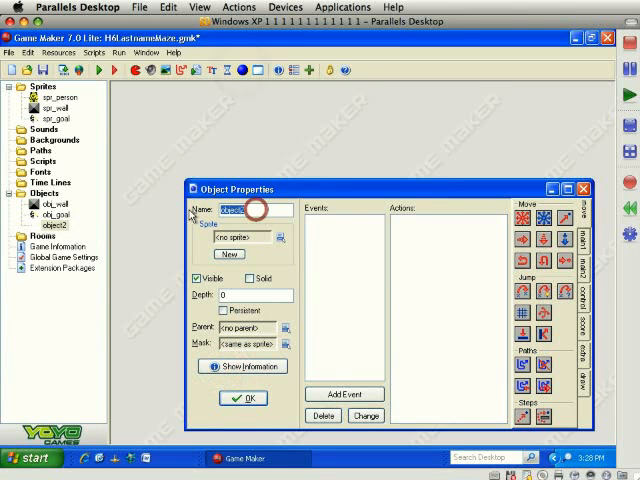
Name the new object obj_person, assign it the spr_person sprite and confirm.
type("obj_person")
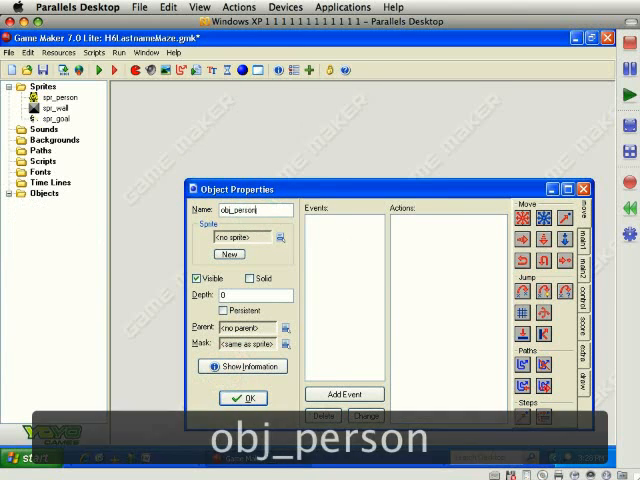
left_click(280, 236)
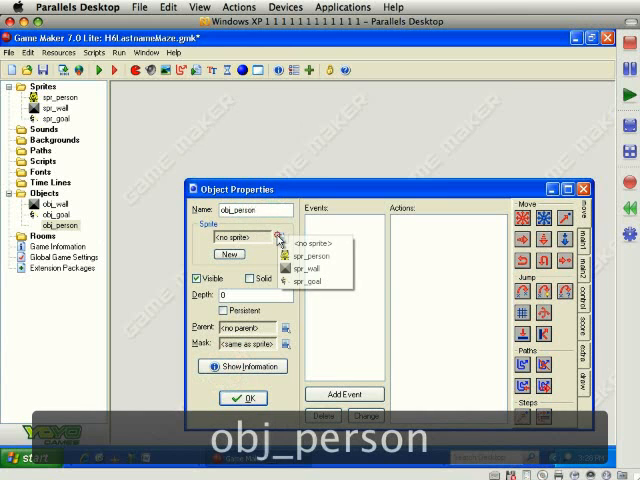
left_click(312, 244)
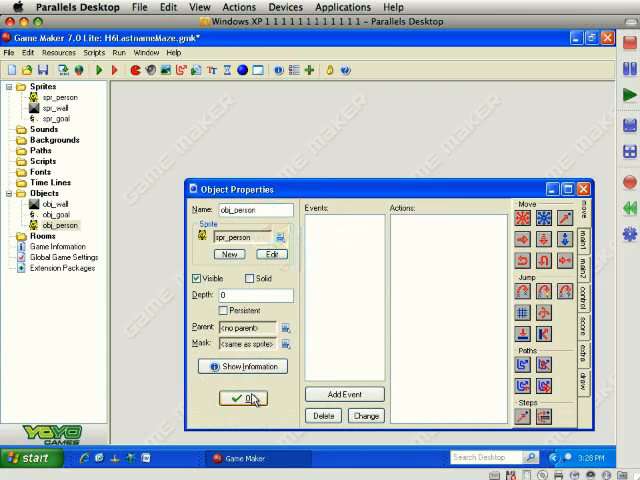
left_click(236, 398)
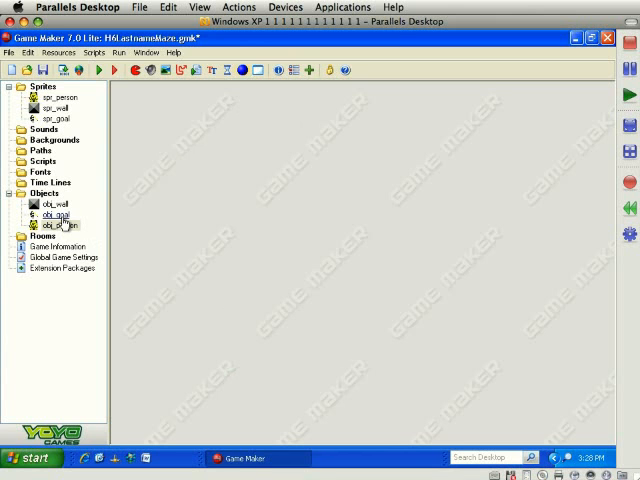
Add a collision event with obj_person to the obj_goal object.
double_click(46, 214)
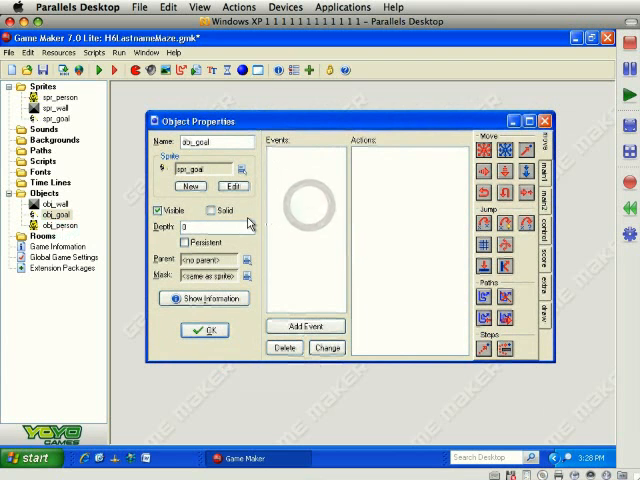
left_click(304, 324)
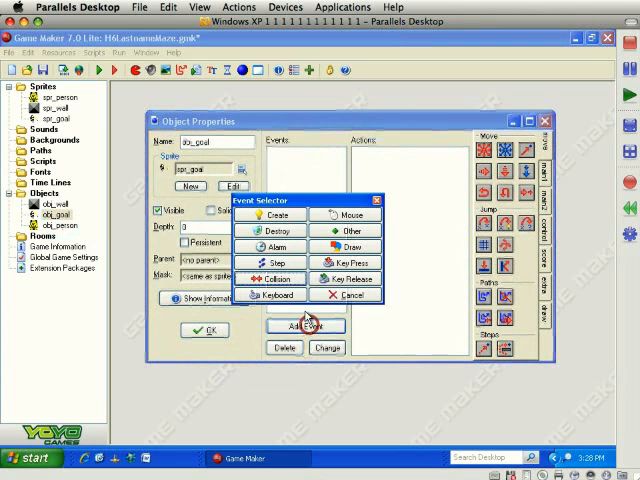
left_click(270, 278)
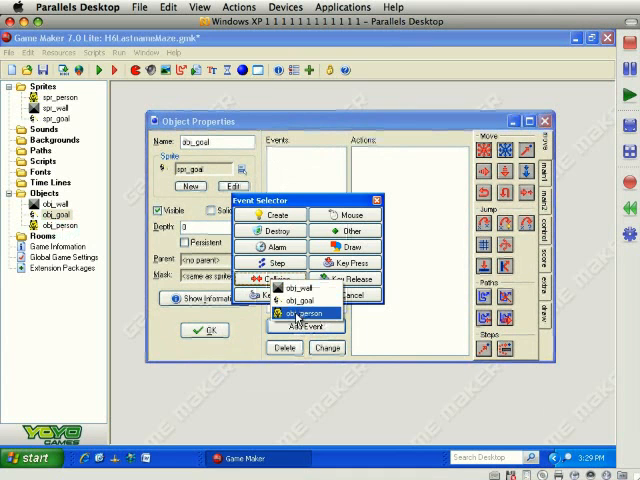
left_click(304, 312)
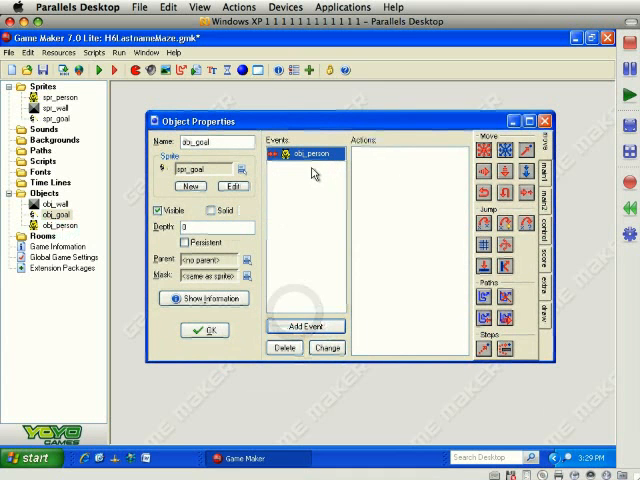
mouse_move(304, 190)
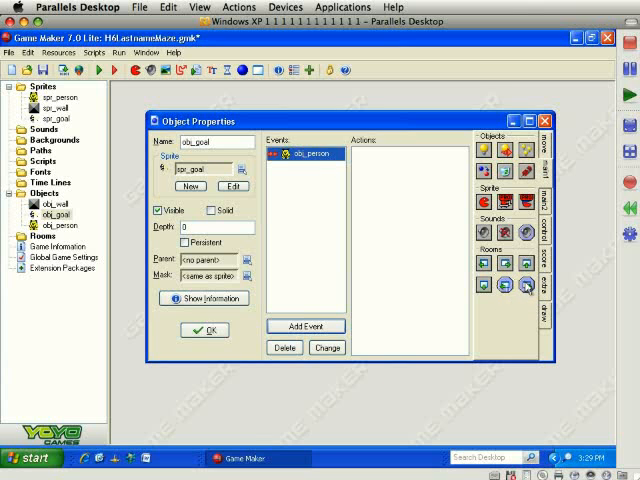
mouse_move(530, 290)
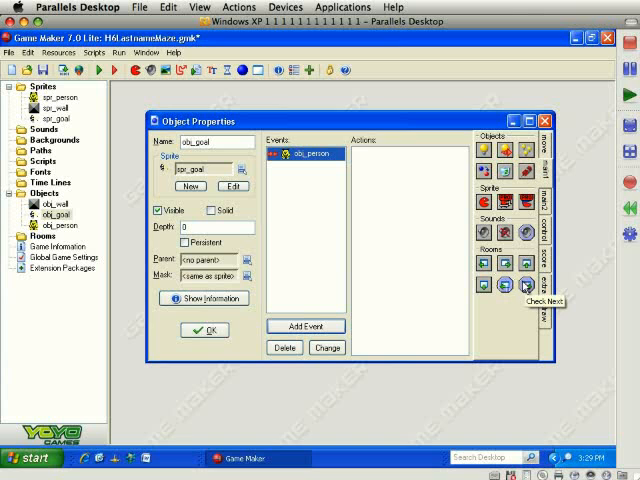
Add 'If next room exists' and 'Go to next room' actions to the goal's collision event.
left_click(520, 288)
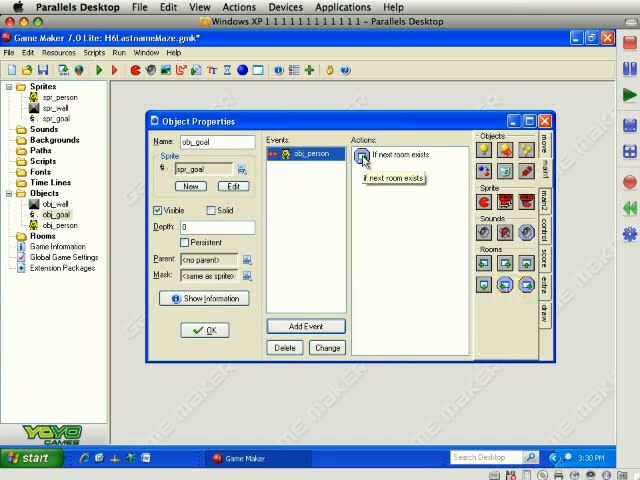
mouse_move(418, 158)
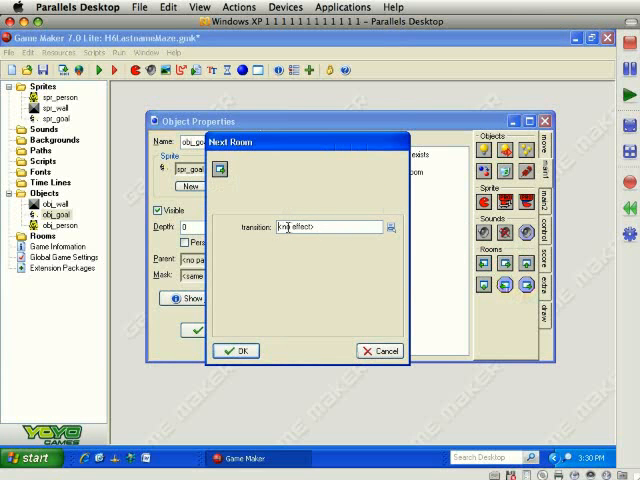
left_click(388, 226)
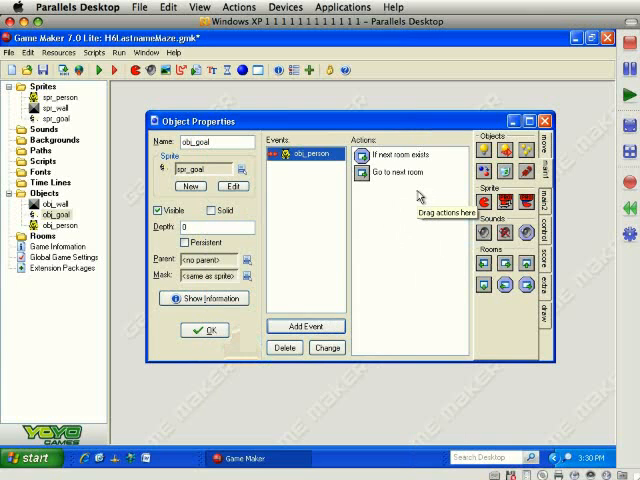
mouse_move(414, 196)
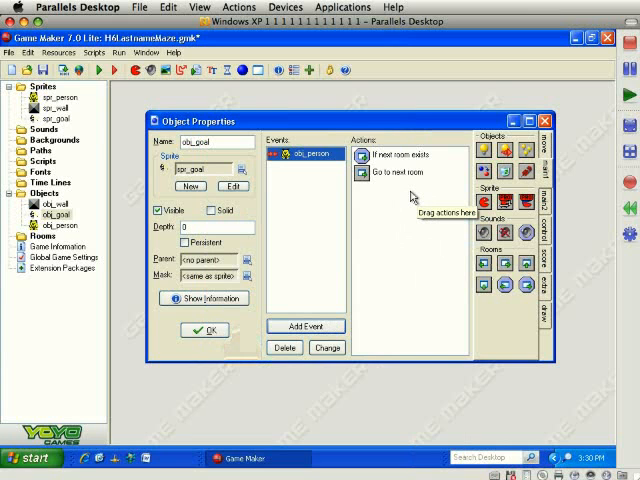
mouse_move(548, 244)
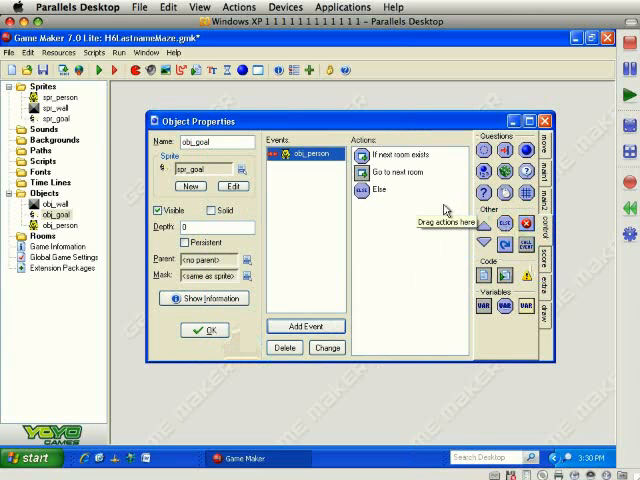
left_click(548, 200)
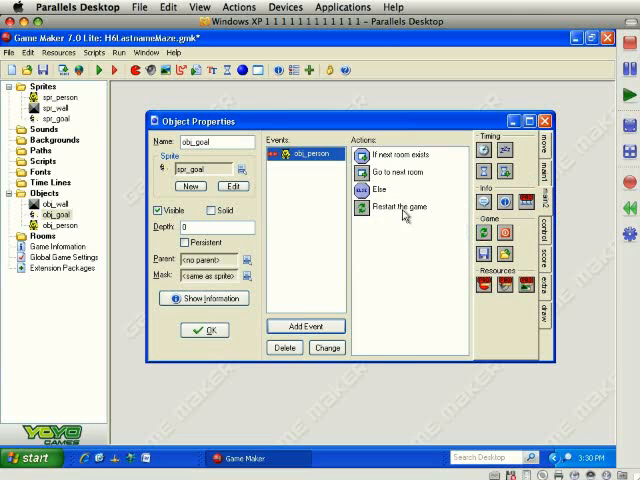
mouse_move(376, 164)
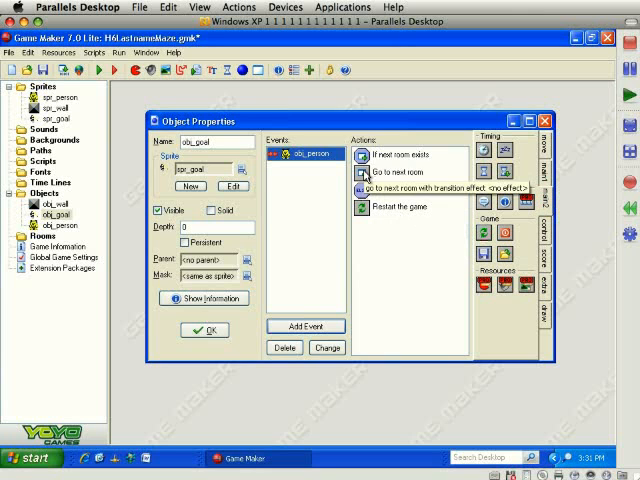
left_click(412, 172)
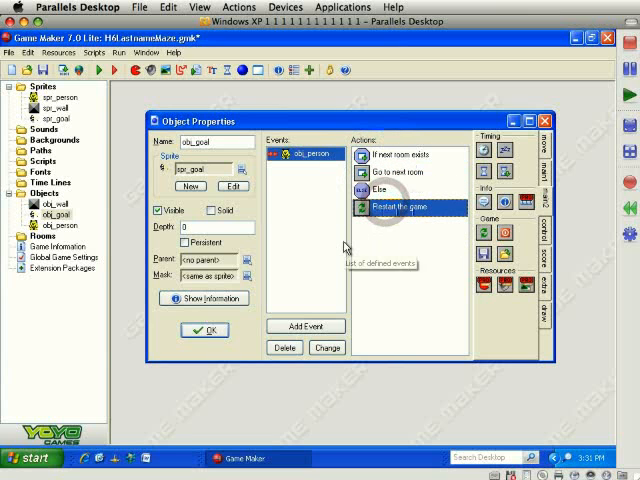
mouse_move(396, 250)
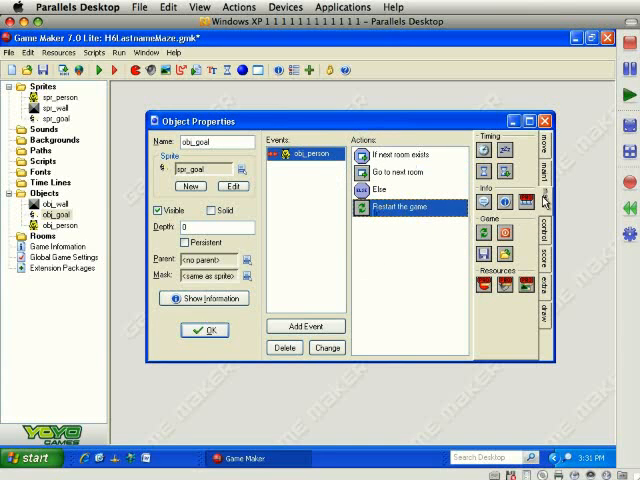
Wrap the next-room and restart actions in start/end blocks and close obj_goal.
left_click(548, 200)
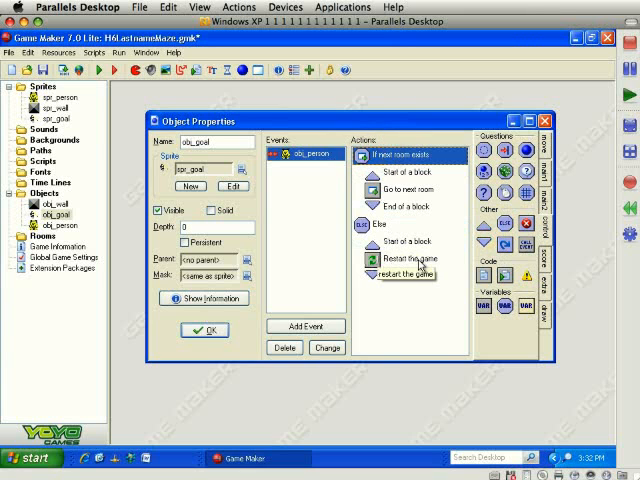
left_click(204, 328)
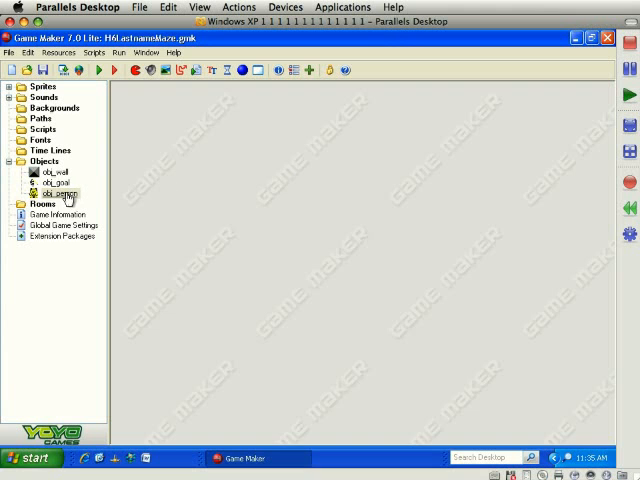
Reopen obj_person and bring up the Event Selector for its first event.
double_click(56, 192)
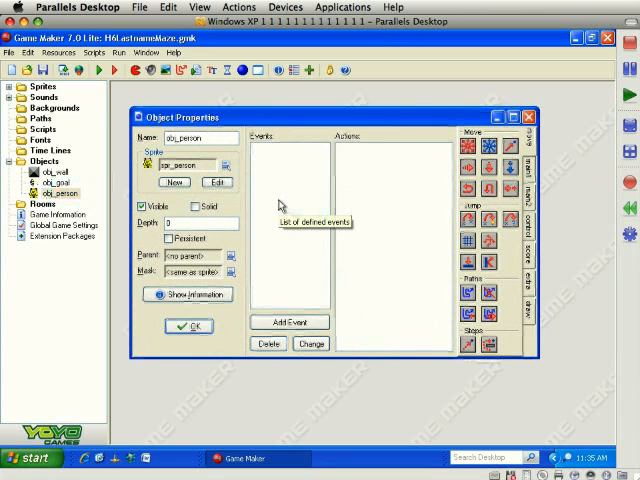
mouse_move(270, 204)
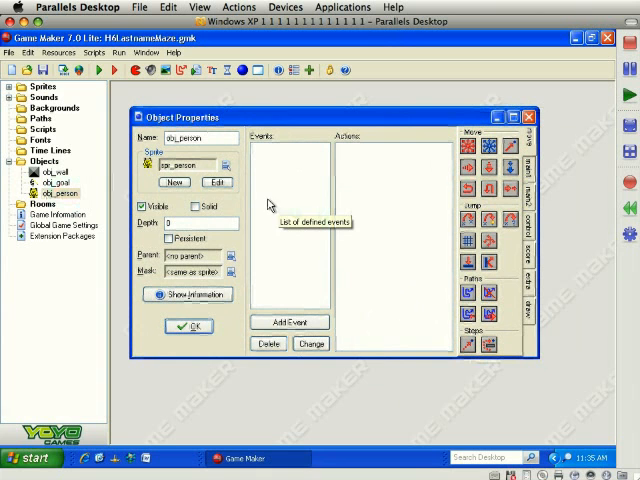
mouse_move(284, 168)
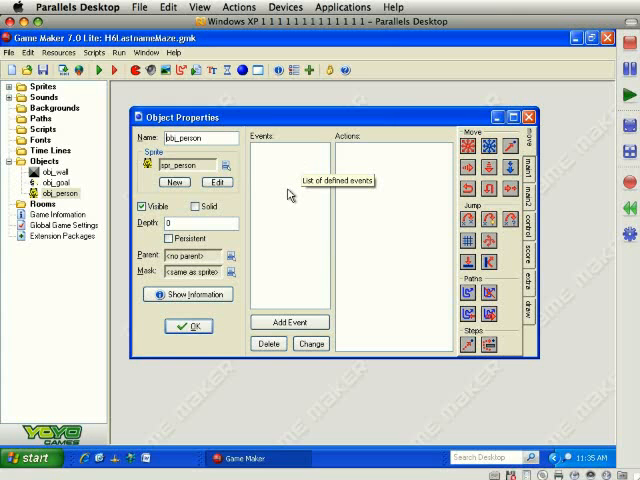
mouse_move(284, 200)
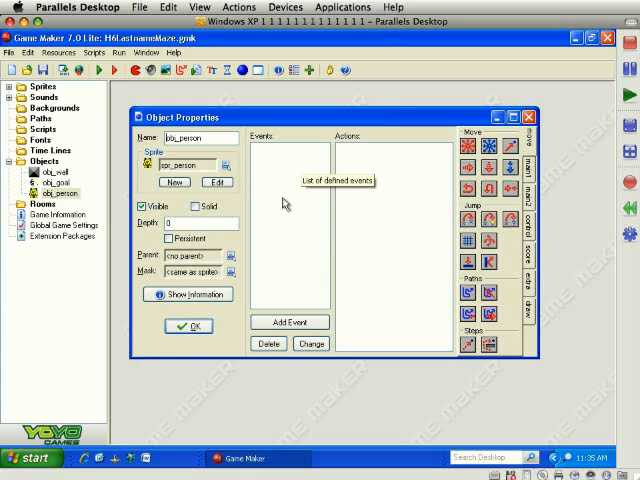
mouse_move(584, 208)
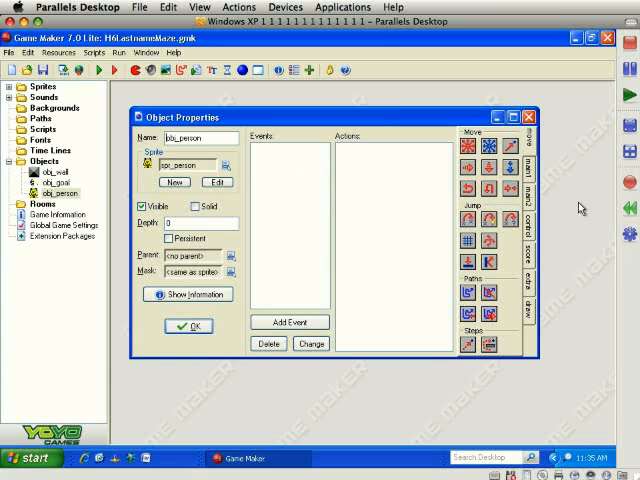
mouse_move(292, 202)
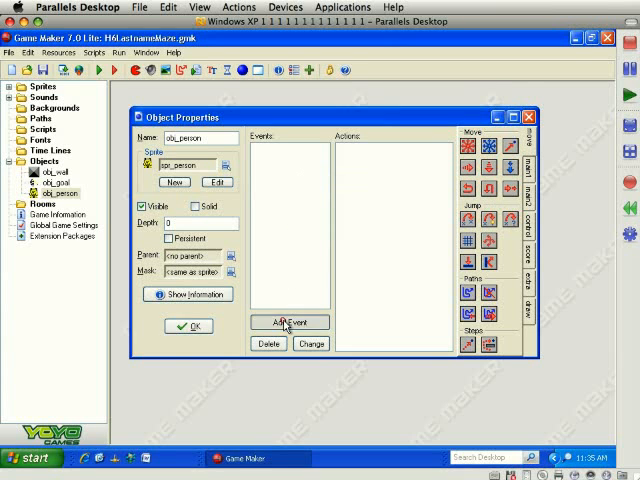
left_click(290, 322)
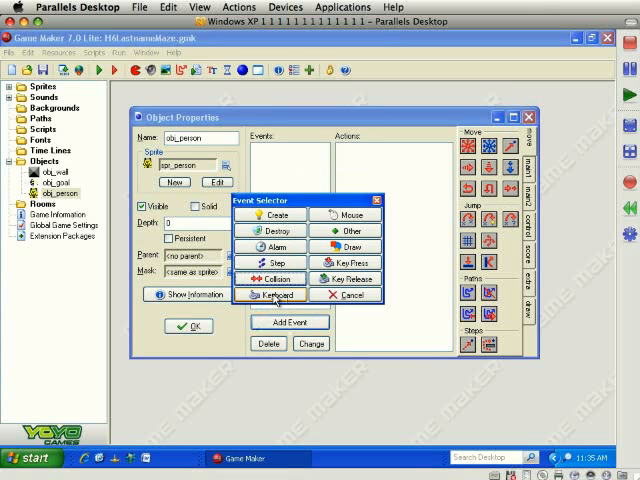
mouse_move(352, 262)
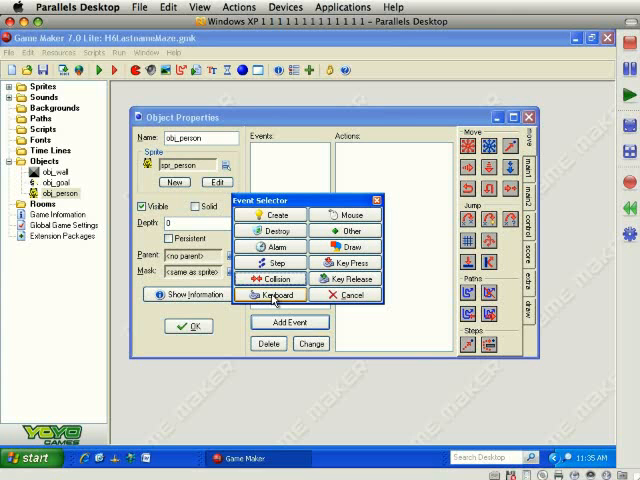
Add Left and Up key events to obj_person, each with a Move Fixed action in that direction.
left_click(272, 294)
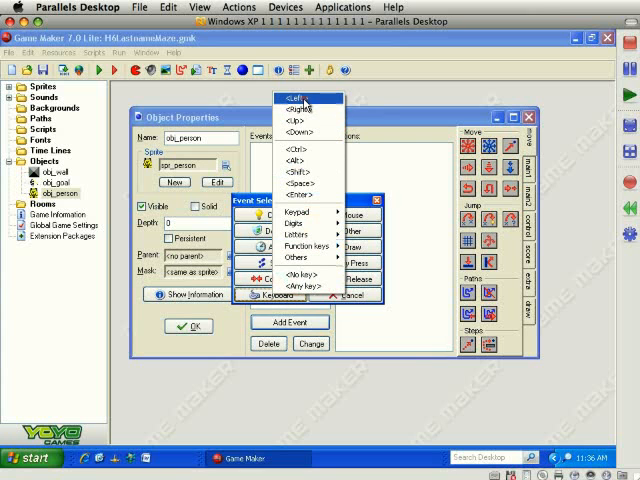
left_click(298, 100)
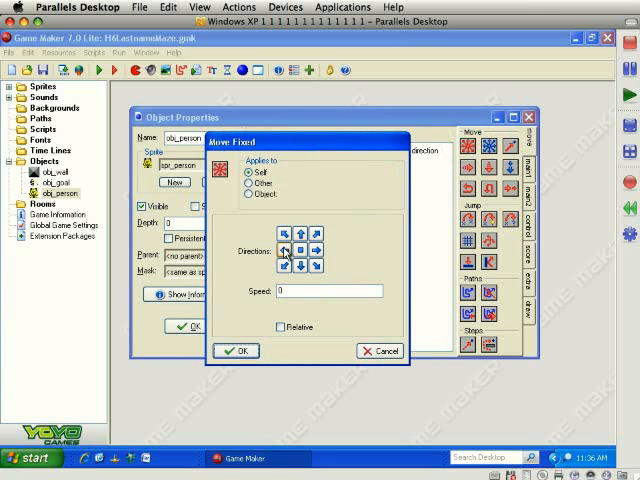
left_click(286, 248)
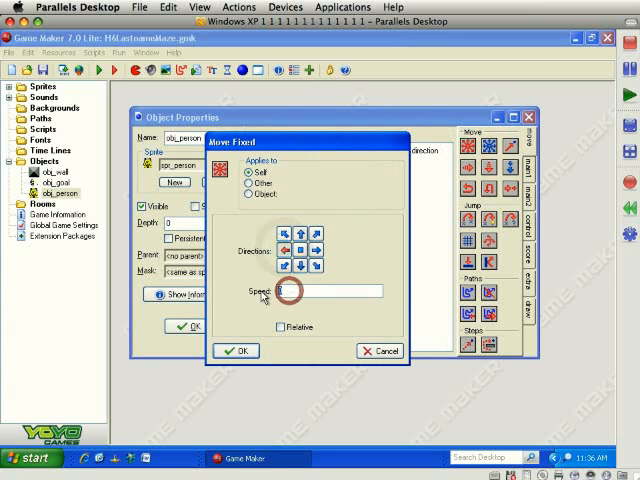
left_click(236, 350)
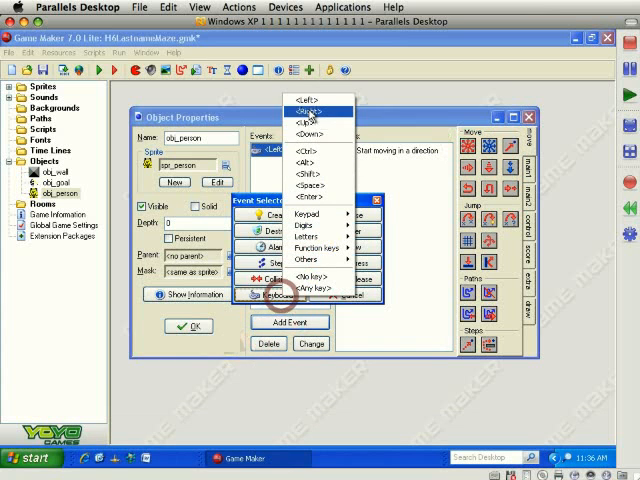
left_click(468, 148)
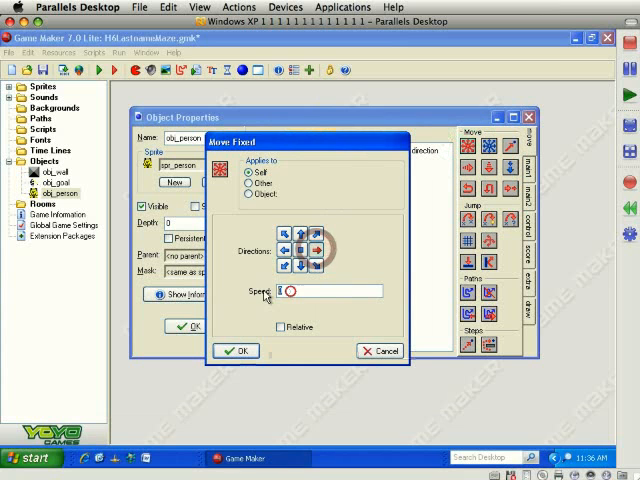
left_click(236, 350)
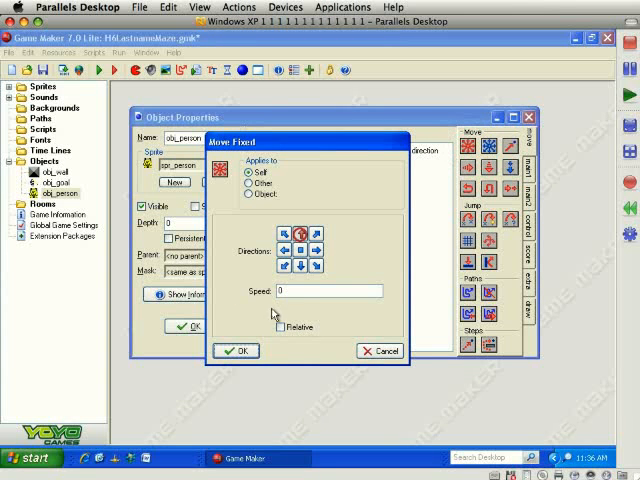
left_click(236, 352)
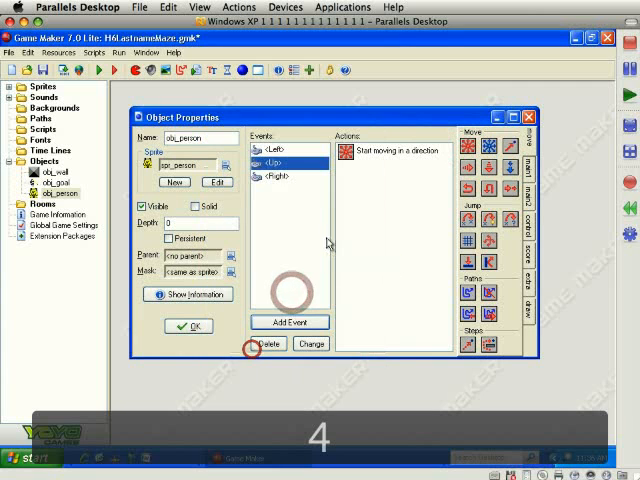
mouse_move(278, 164)
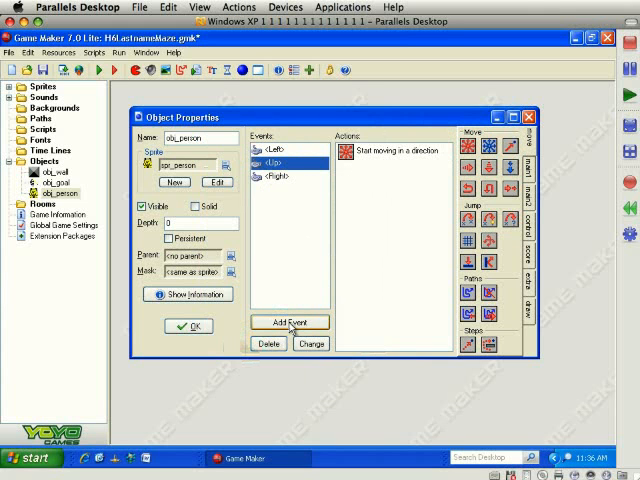
Add Down and Right key events with matching Move Fixed actions in those directions.
left_click(290, 322)
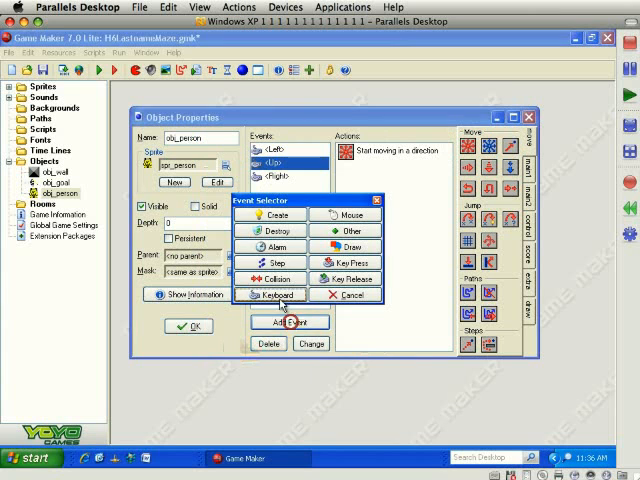
left_click(272, 294)
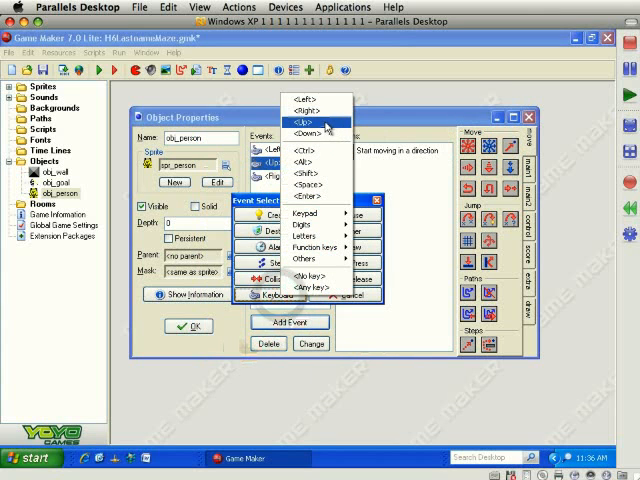
left_click(304, 132)
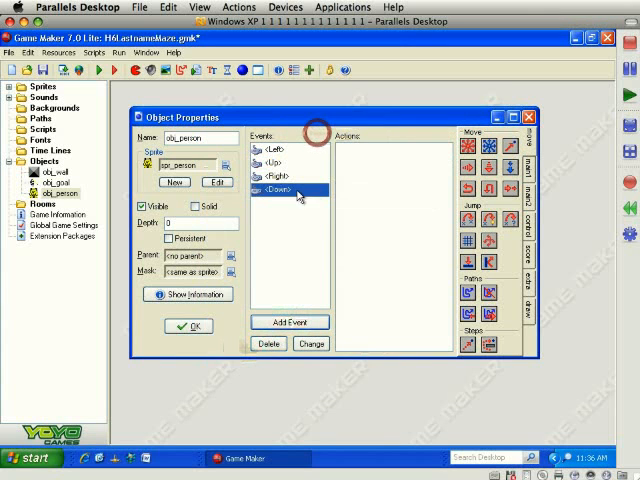
left_click(470, 146)
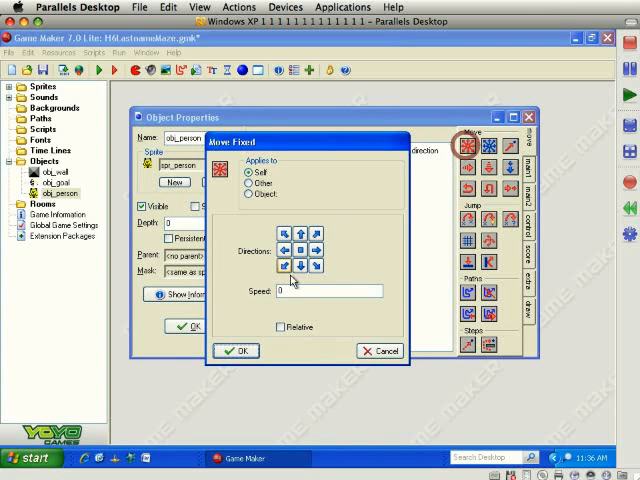
left_click(236, 350)
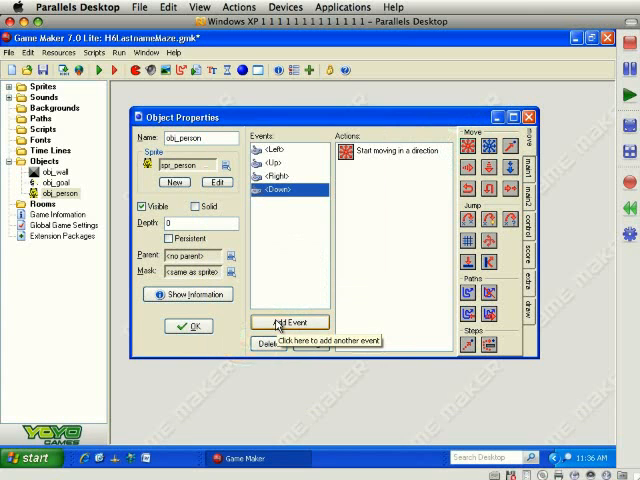
left_click(290, 320)
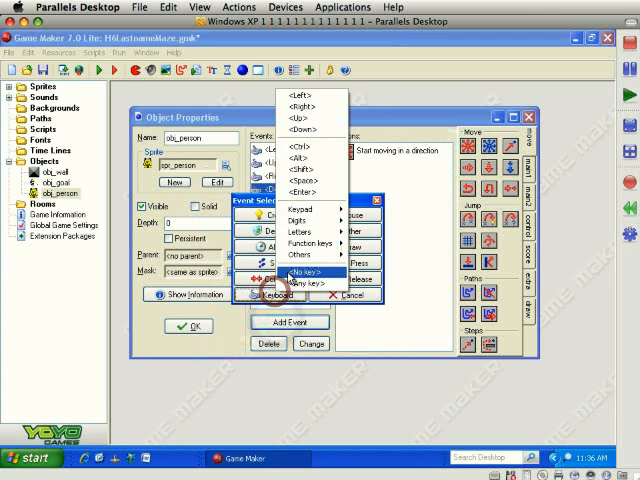
left_click(296, 272)
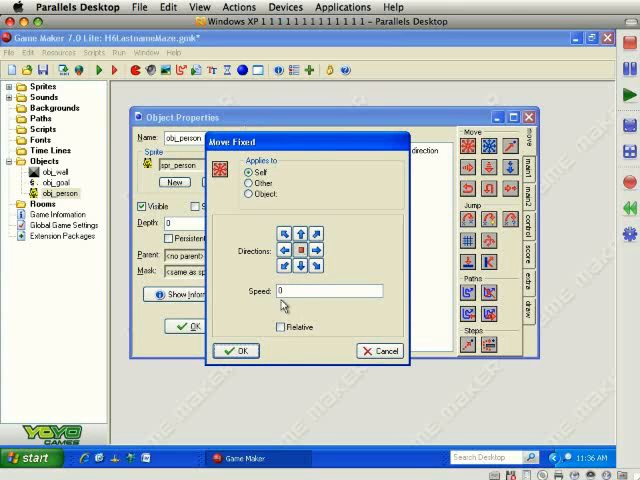
left_click(236, 350)
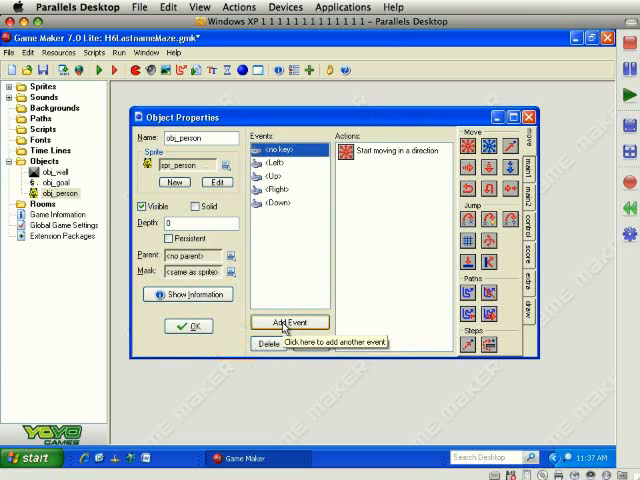
Add a collision event with obj_wall that stops the person's movement, then close obj_person.
left_click(288, 322)
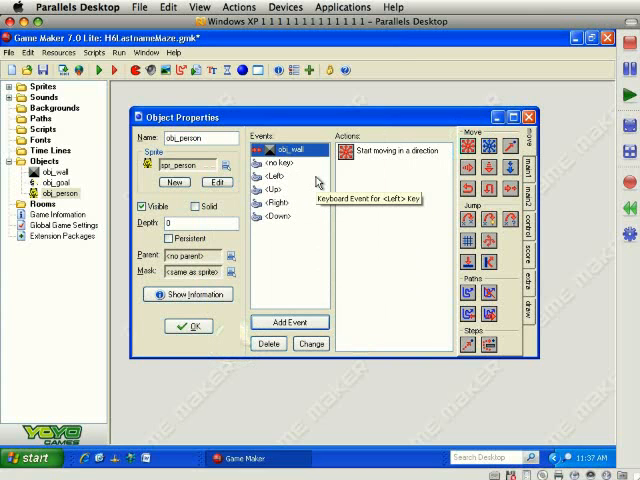
left_click(188, 326)
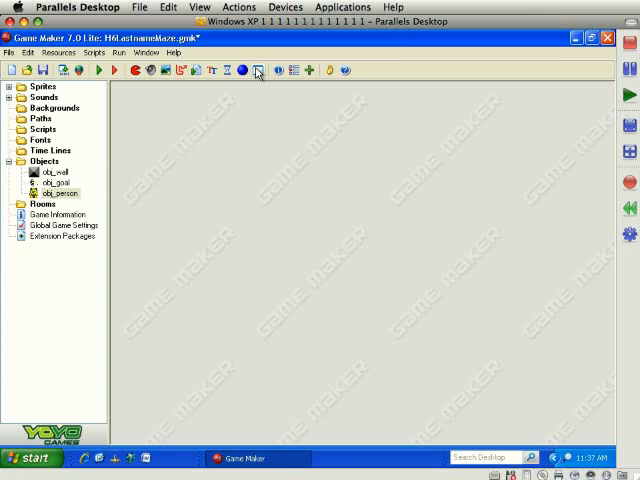
Create a room with obj_wall around the border, the person, the goal and two tunnel walls inside.
left_click(258, 70)
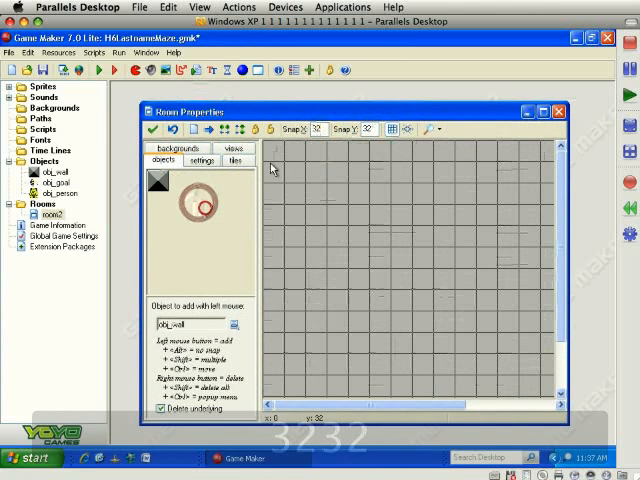
left_click_drag(272, 150, 272, 370)
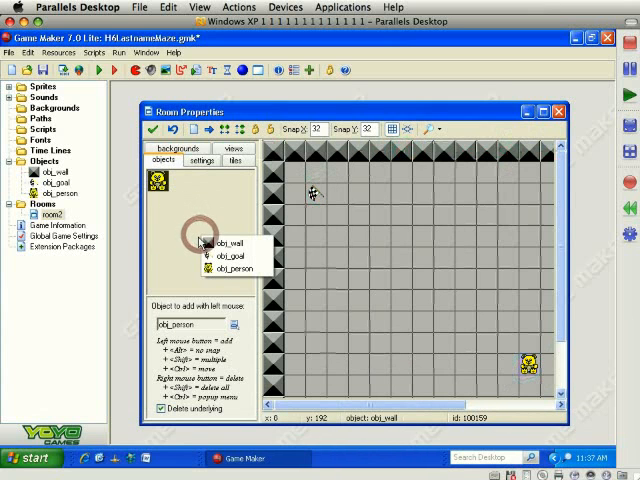
left_click(224, 244)
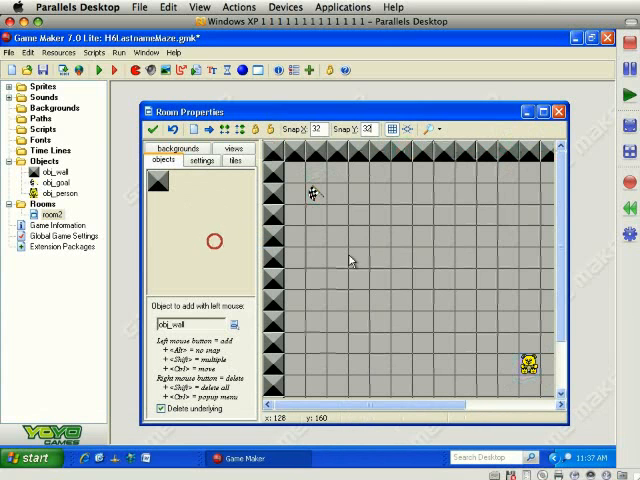
left_click(418, 262)
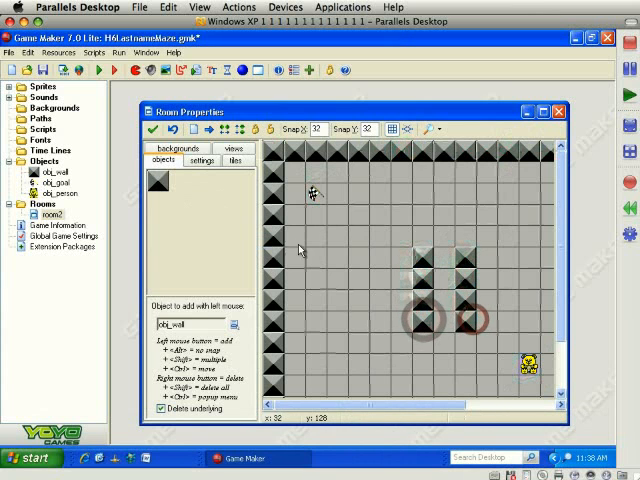
left_click(146, 132)
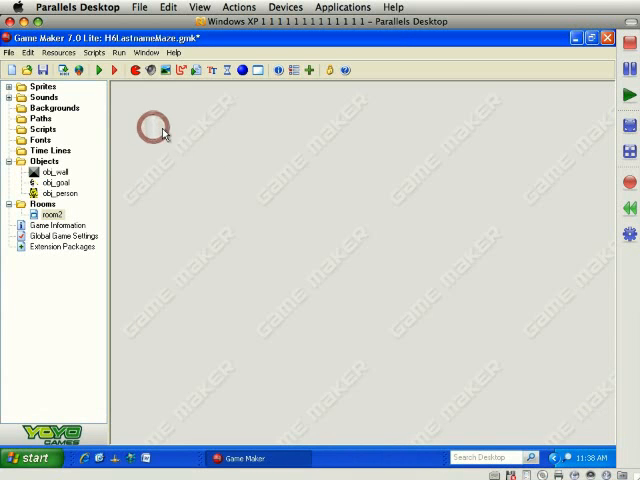
Run the game and steer the person into the tunnel with the arrow keys.
left_click(96, 70)
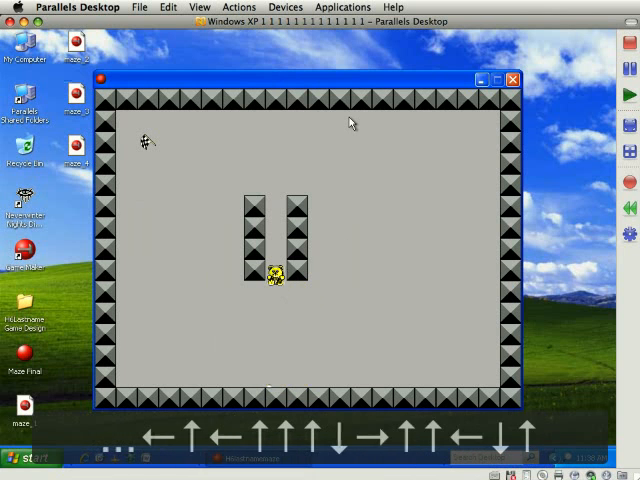
key("up")
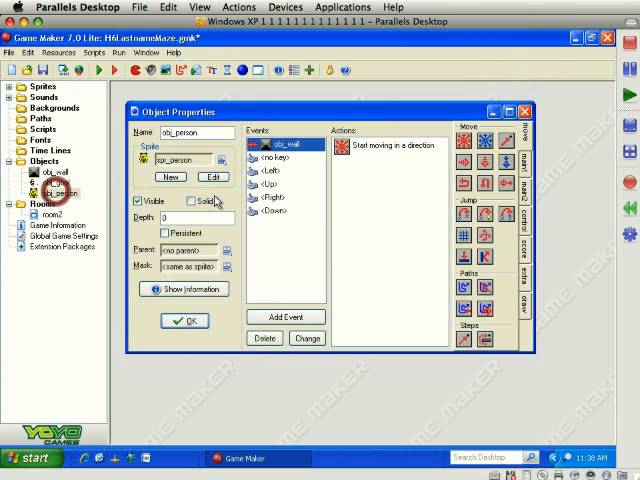
Add a 32 by 32 Check Grid action before Move Fixed in the key events and close obj_person.
left_click(280, 170)
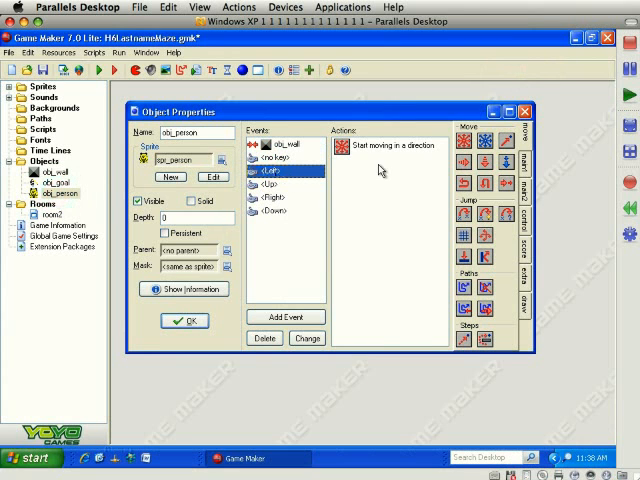
mouse_move(528, 224)
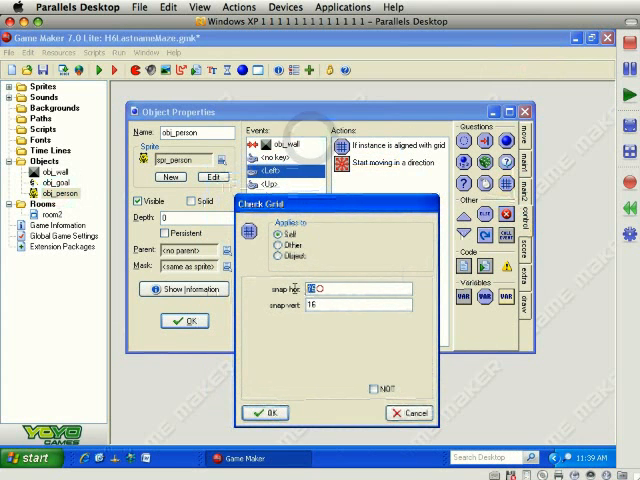
type("32")
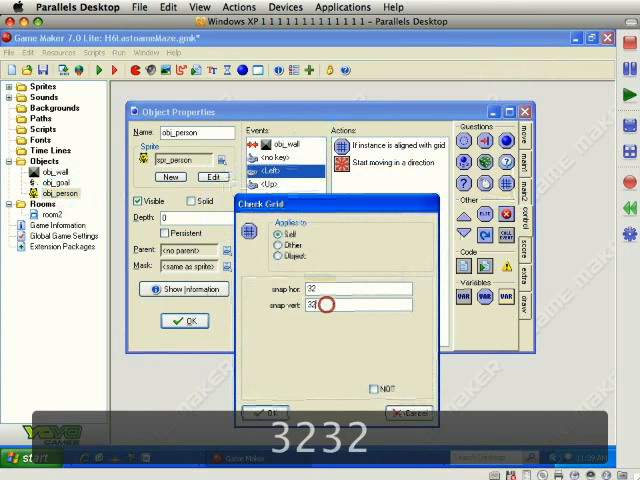
left_click(248, 414)
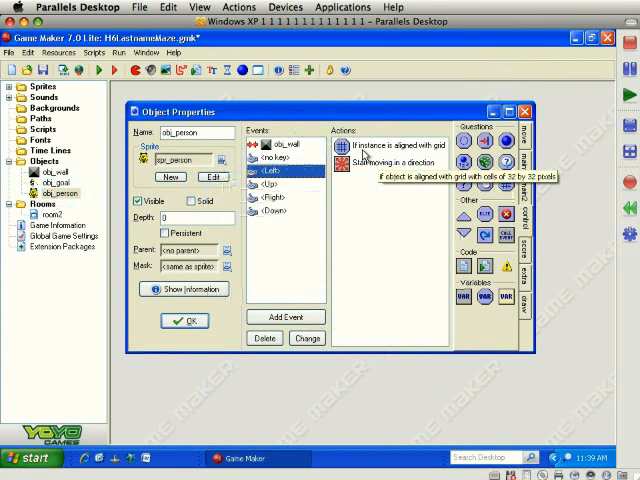
mouse_move(418, 152)
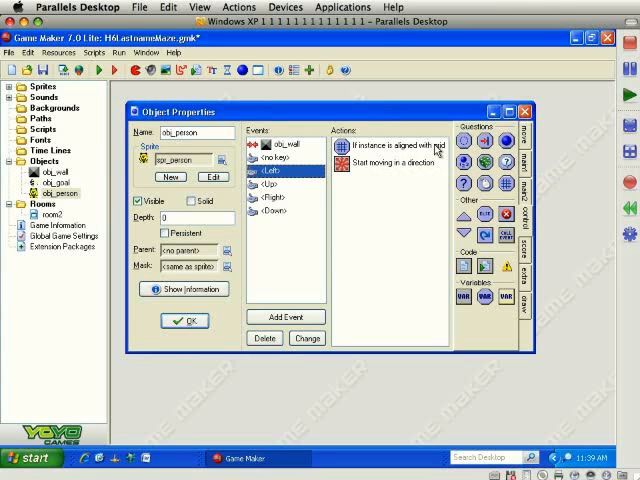
mouse_move(374, 162)
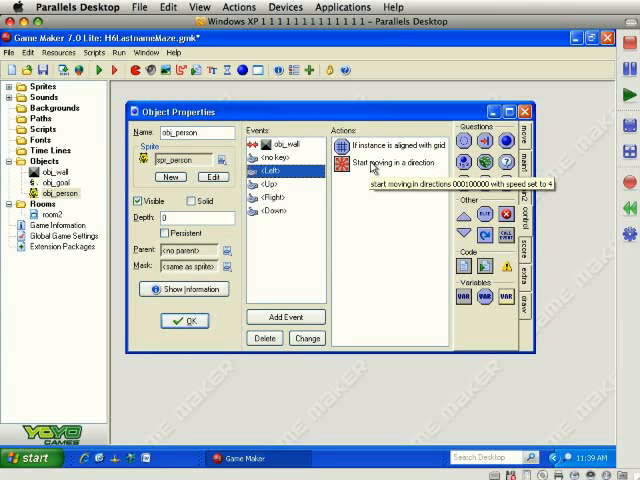
mouse_move(344, 146)
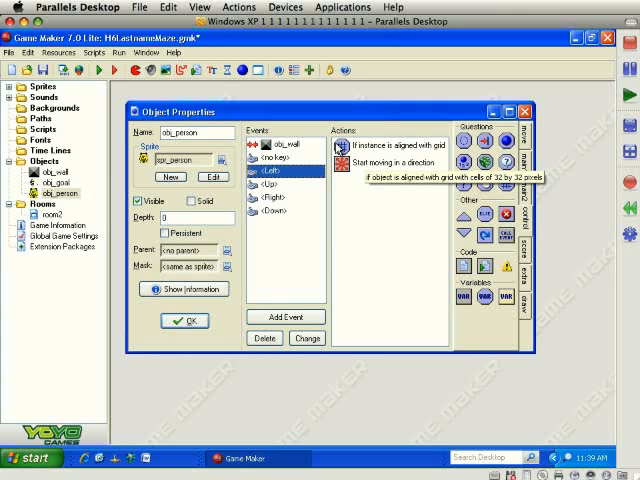
mouse_move(266, 180)
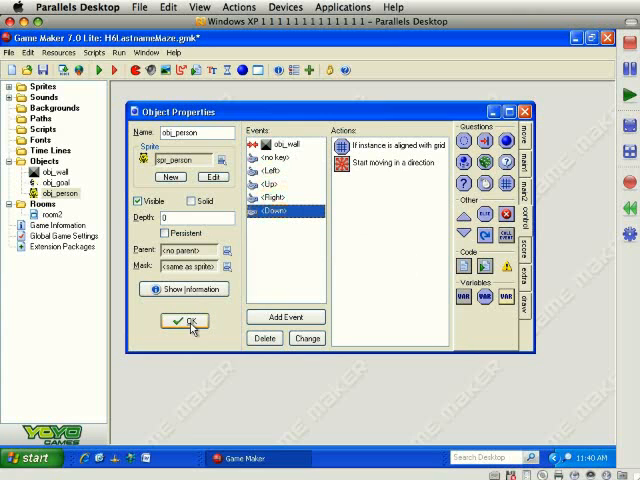
left_click(184, 320)
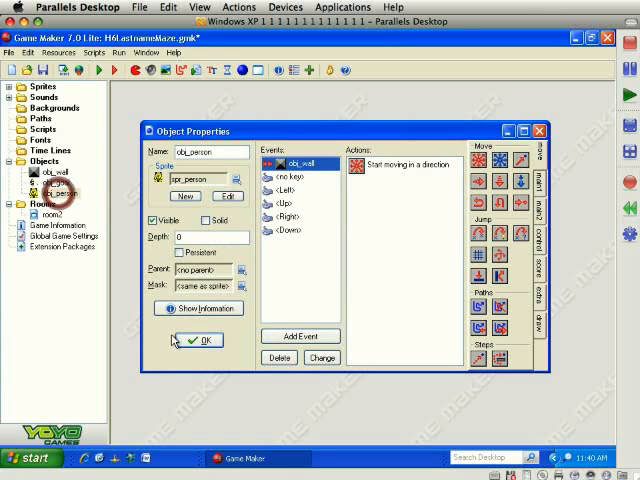
Disable precise collision checking on spr_person and set its bounding box to Full image.
left_click(198, 340)
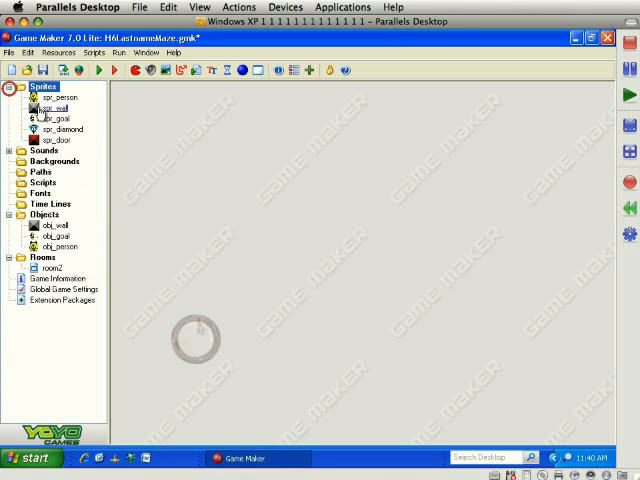
double_click(58, 96)
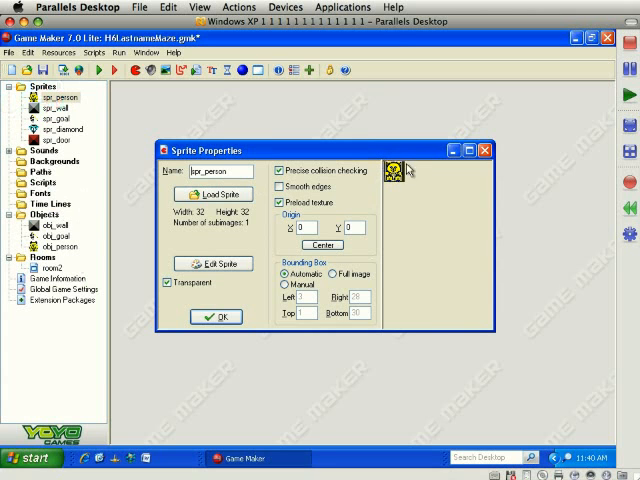
mouse_move(284, 172)
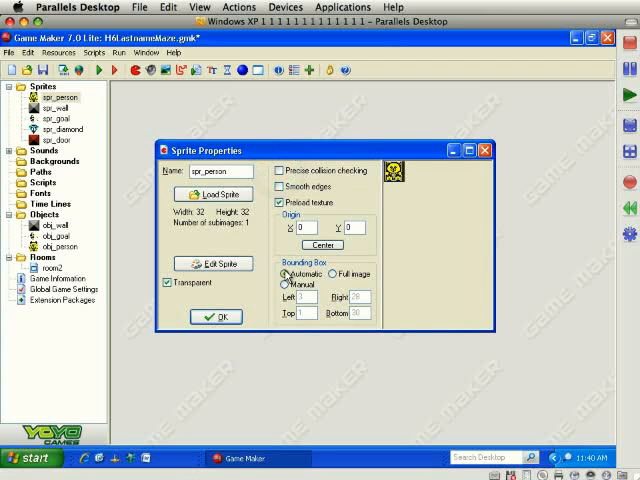
left_click(332, 272)
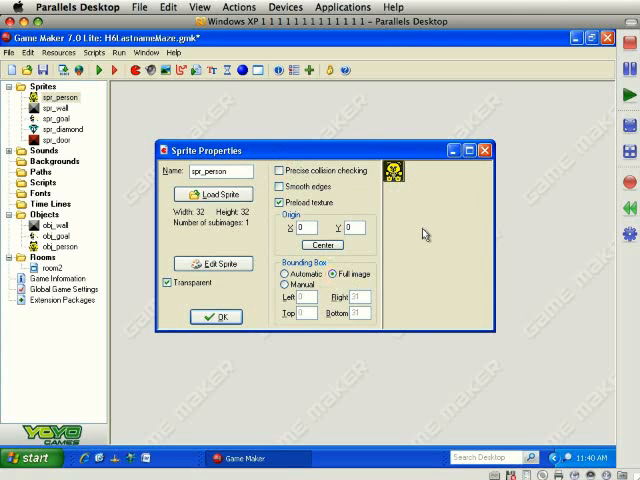
mouse_move(416, 230)
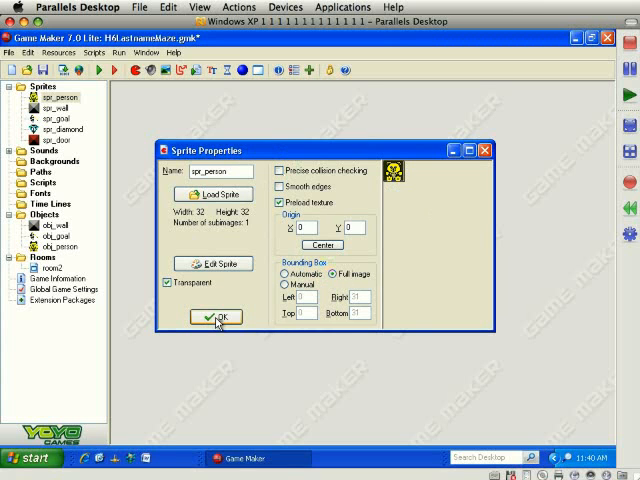
left_click(216, 316)
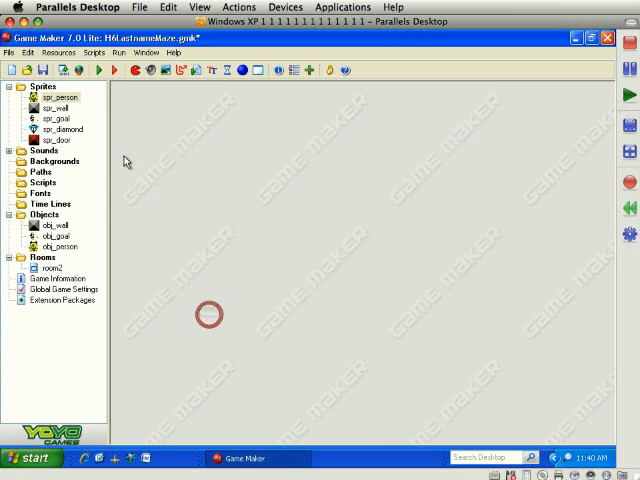
Run the game and steer the person left into the tunnel, then up toward the top.
left_click(96, 70)
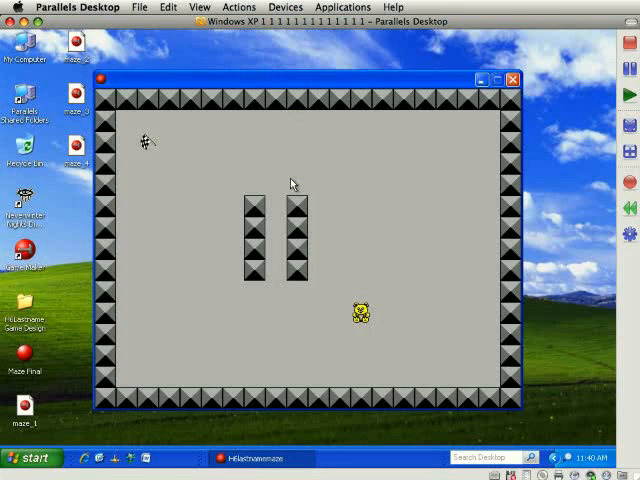
key("Left")
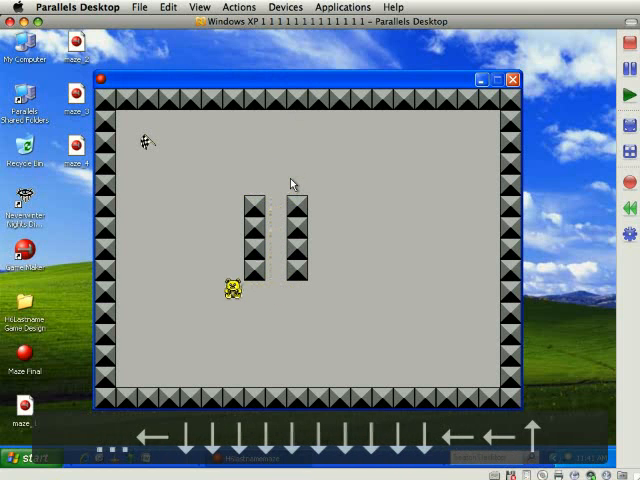
key("up")
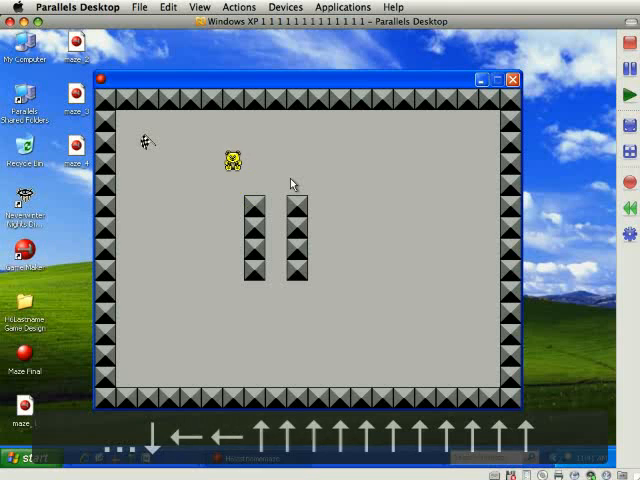